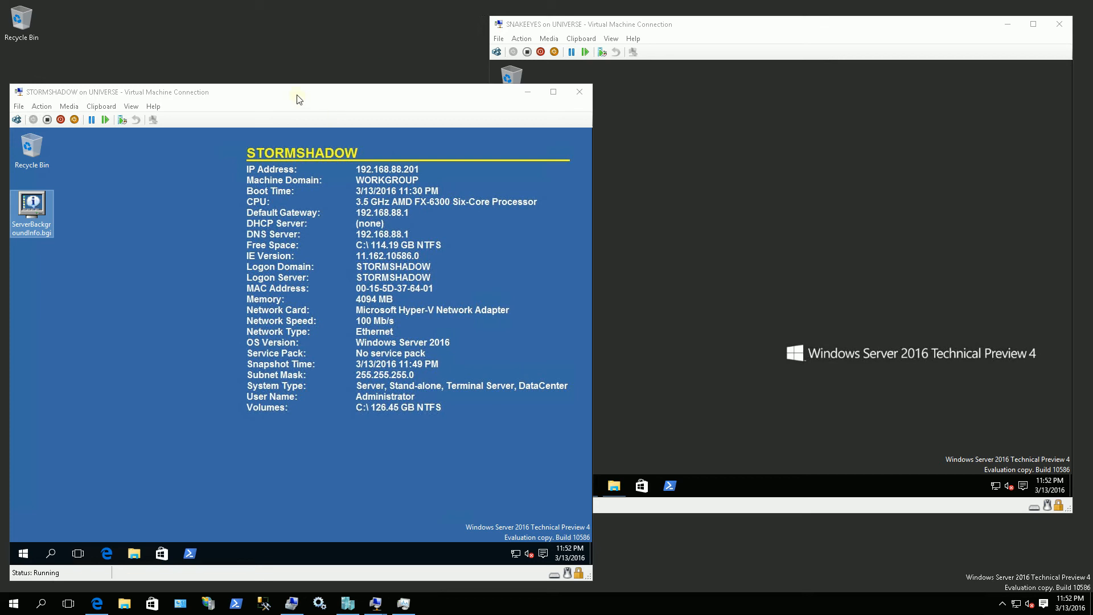
mouse_move(214, 183)
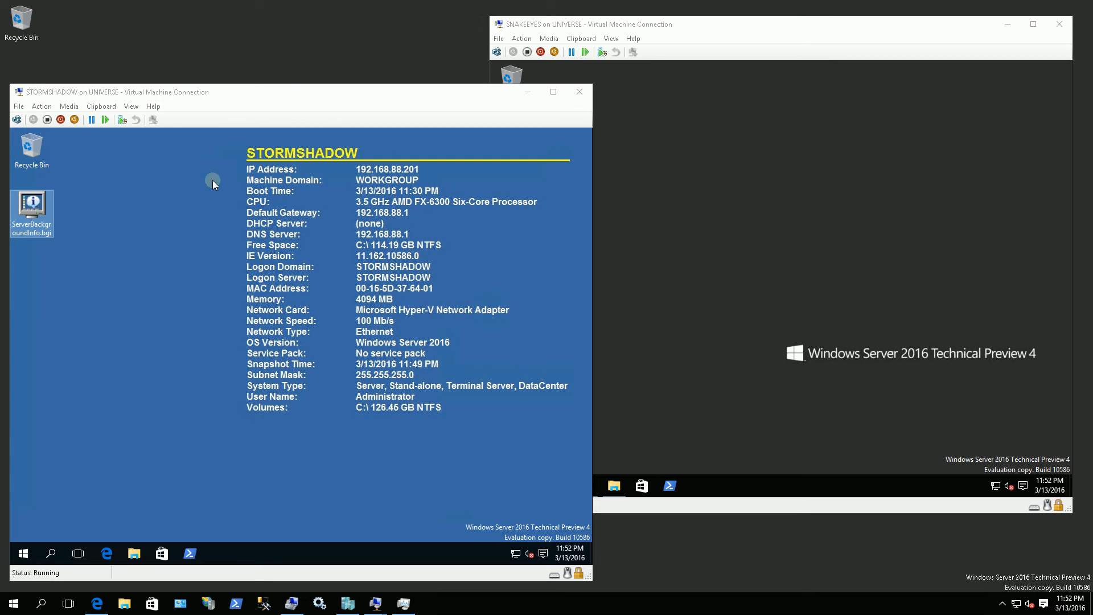
mouse_move(361, 162)
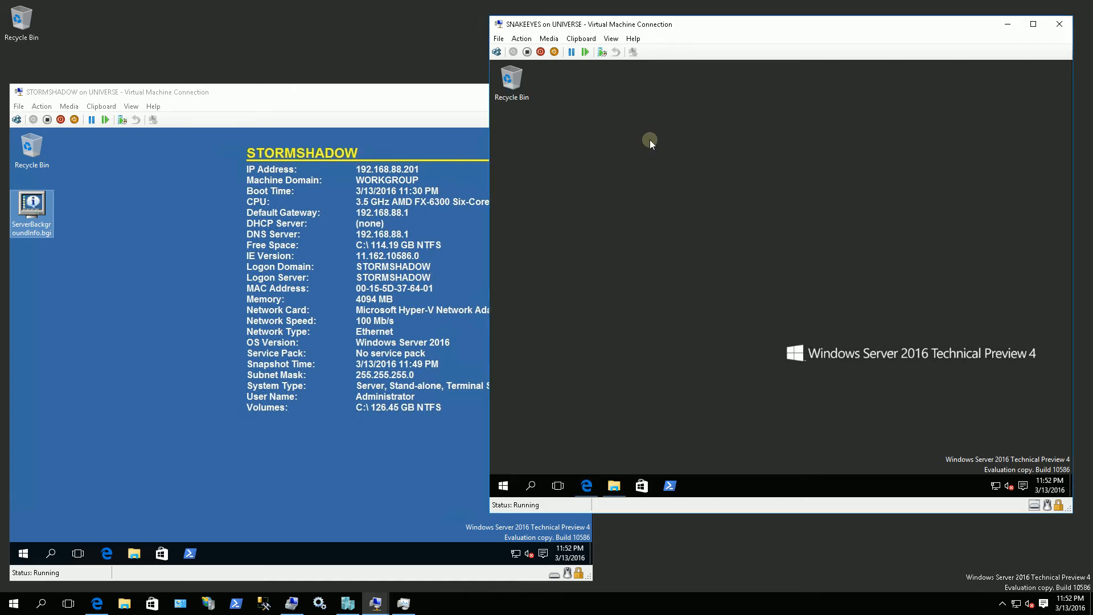
mouse_move(698, 301)
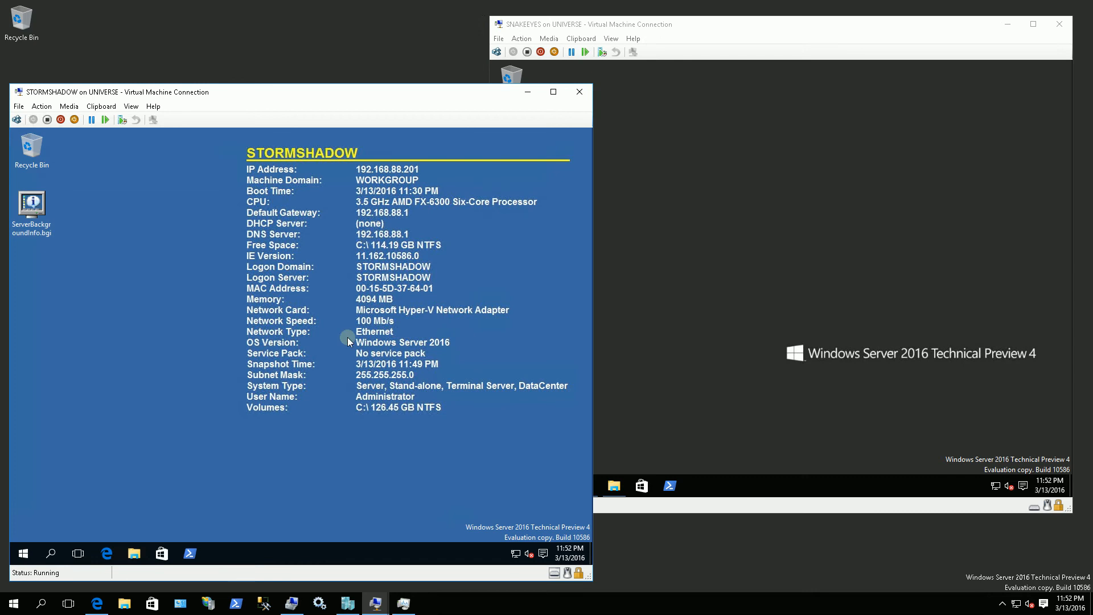
mouse_move(278, 444)
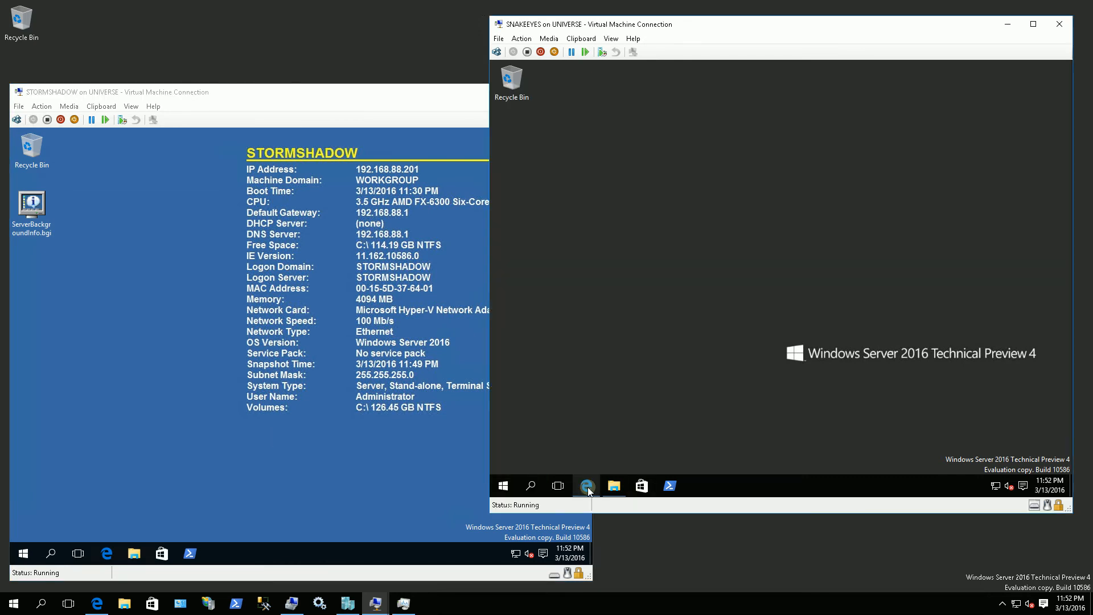
click(588, 485)
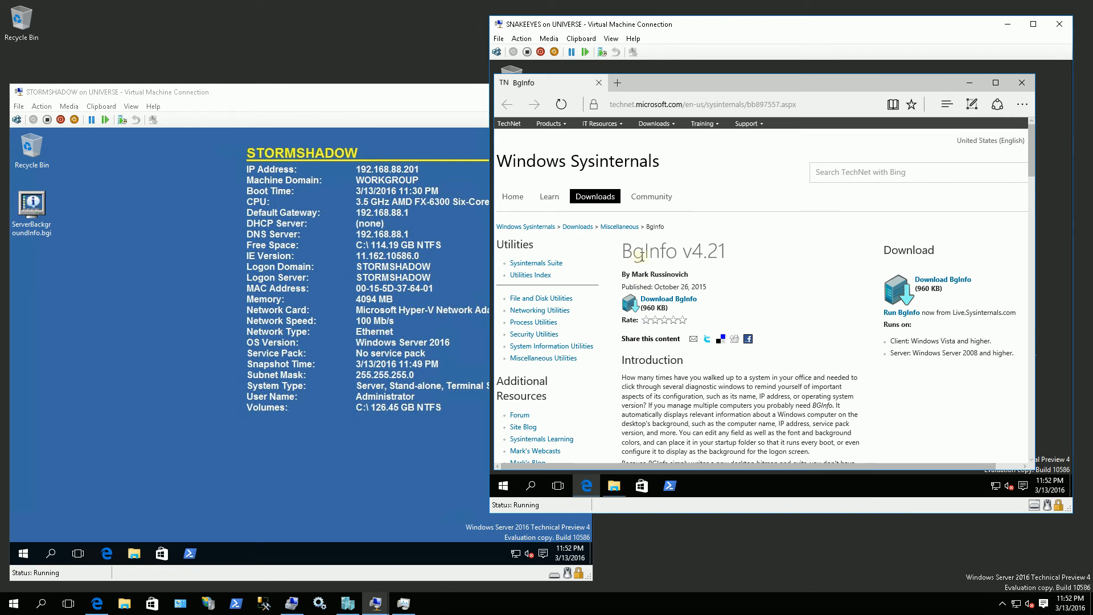
mouse_move(797, 299)
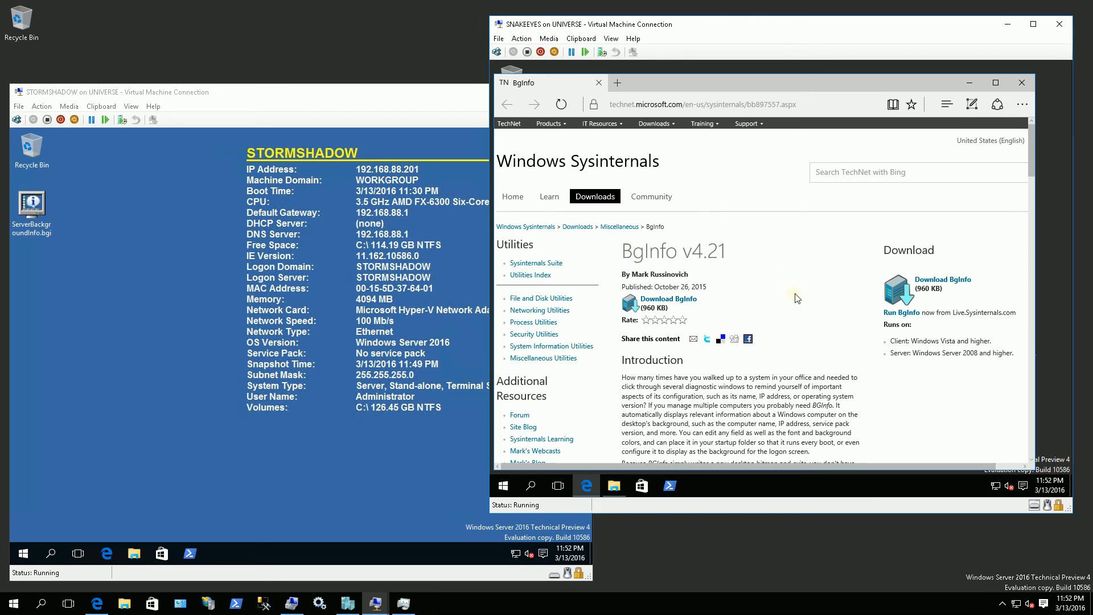
mouse_move(804, 147)
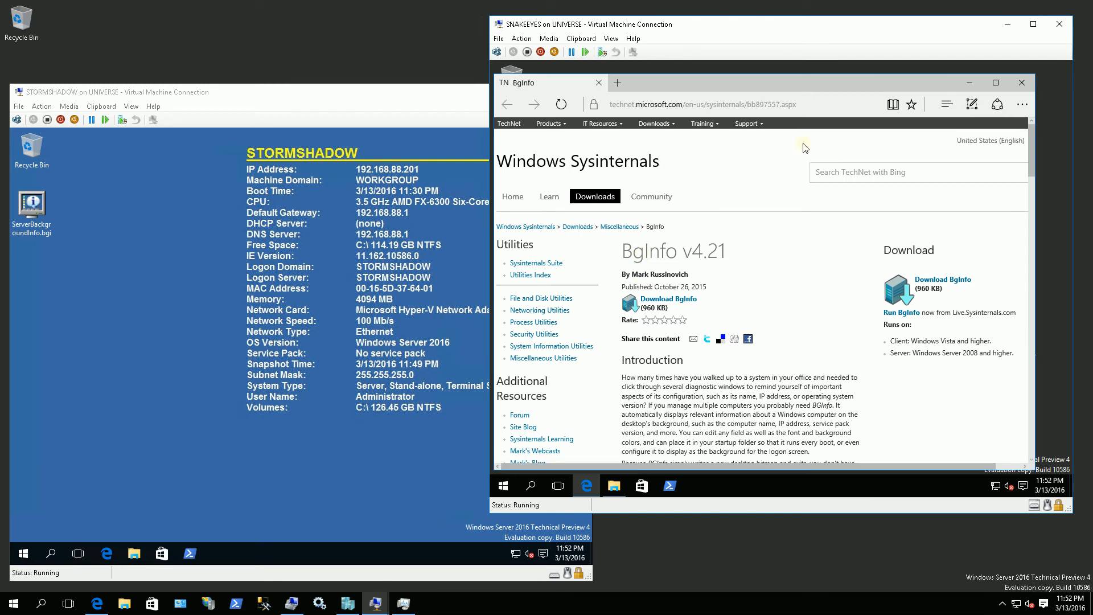
mouse_move(808, 289)
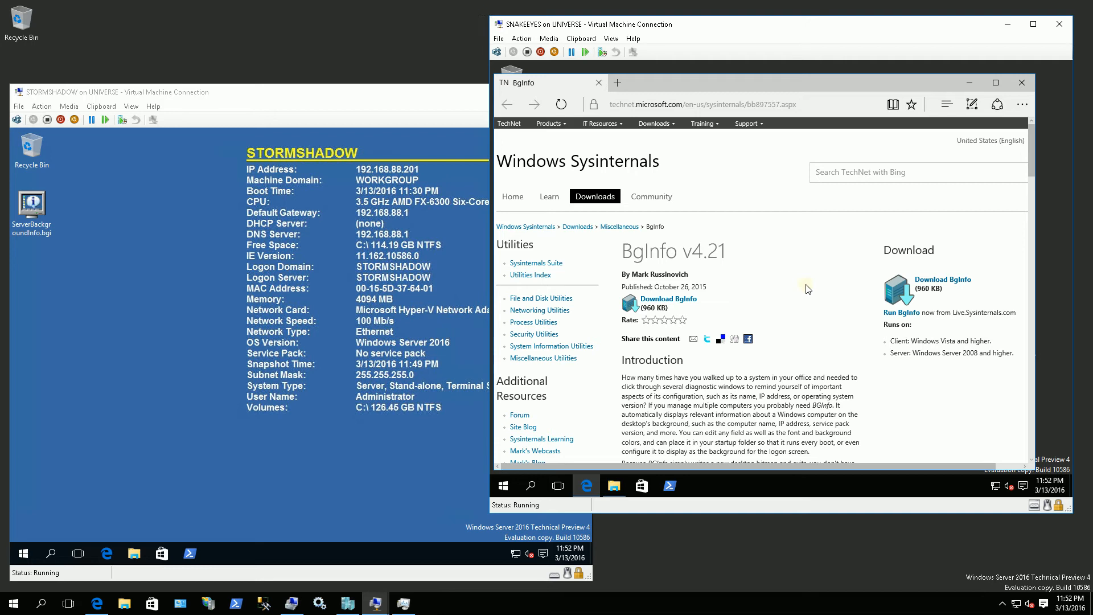
mouse_move(1021, 300)
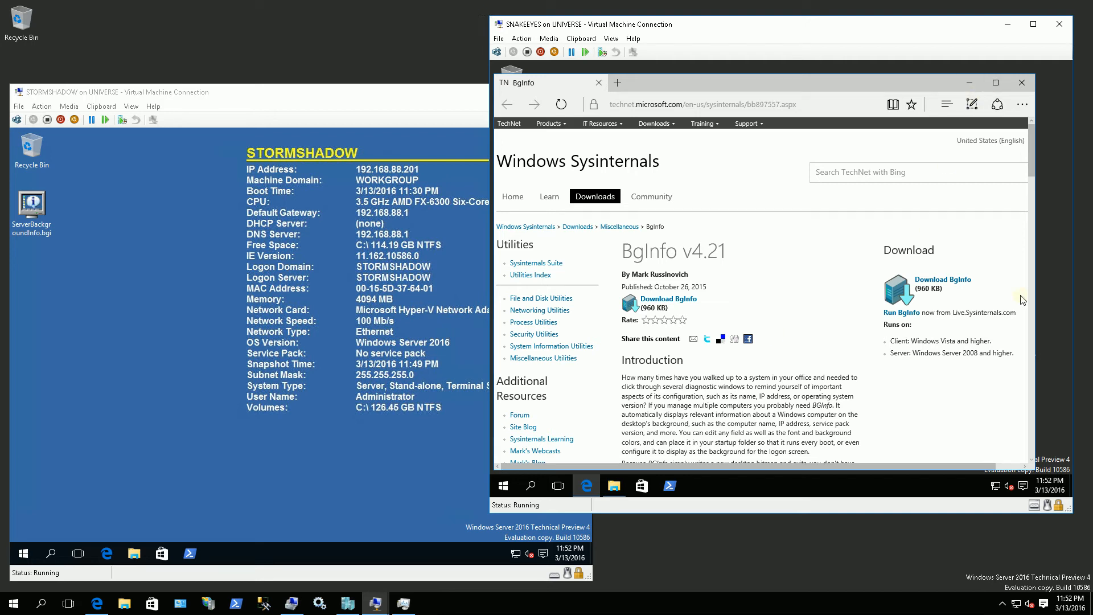
scroll(down, 3)
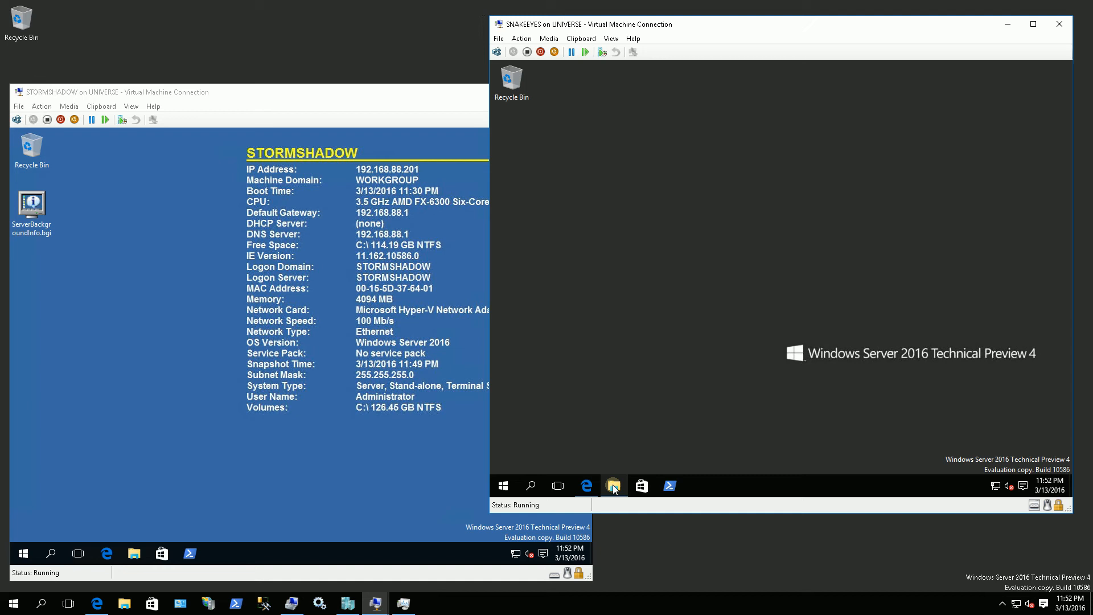
Step: Browse to C:\Program Files\BGInfo in File Explorer and select the Bginfo application
click(613, 485)
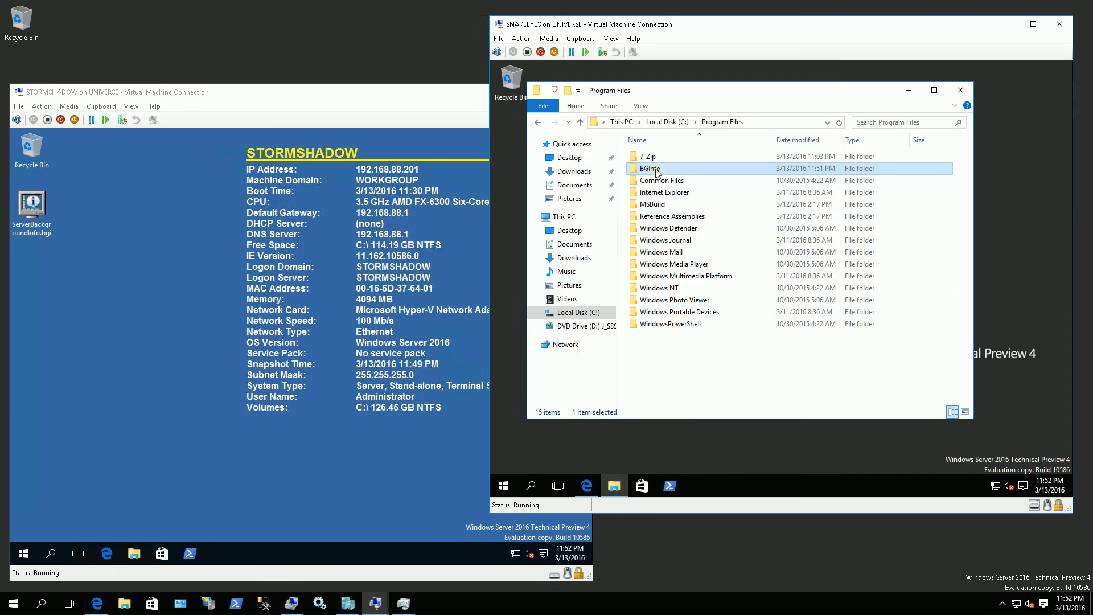
mouse_move(653, 169)
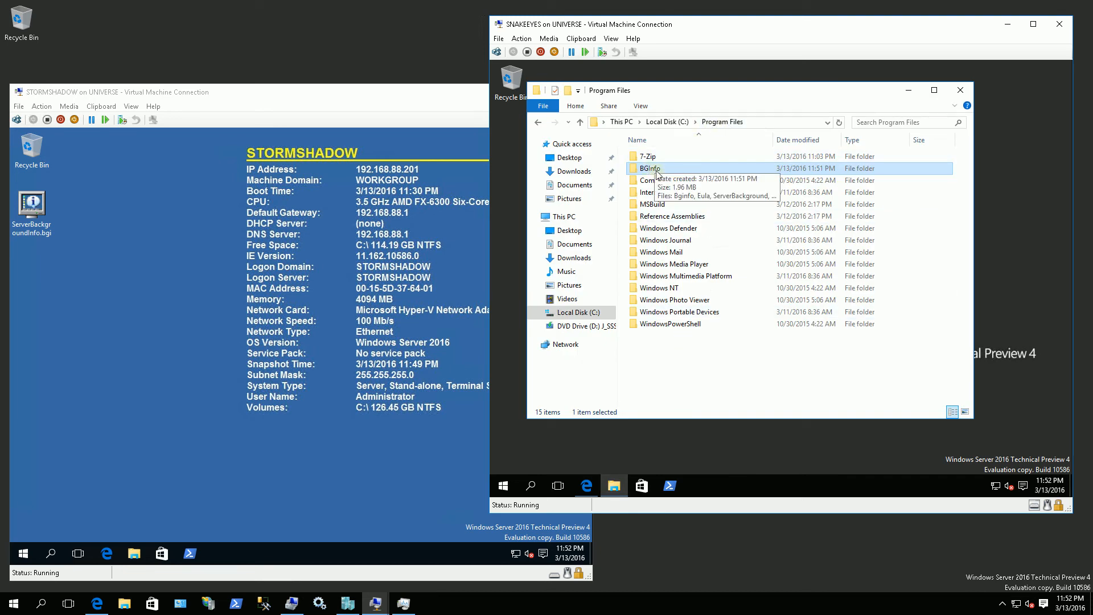
double_click(648, 169)
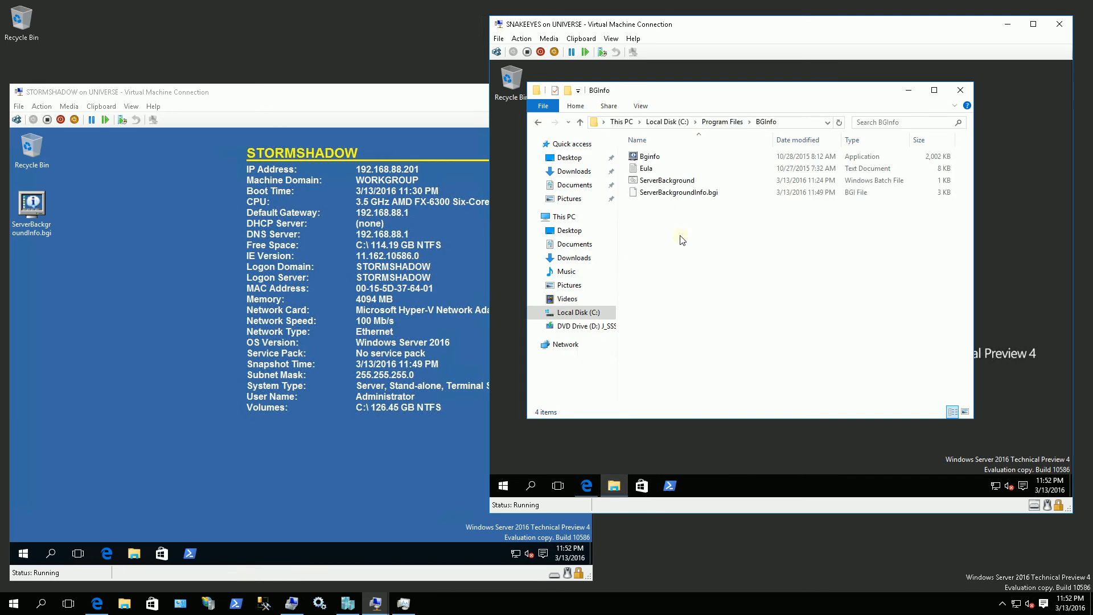
click(648, 156)
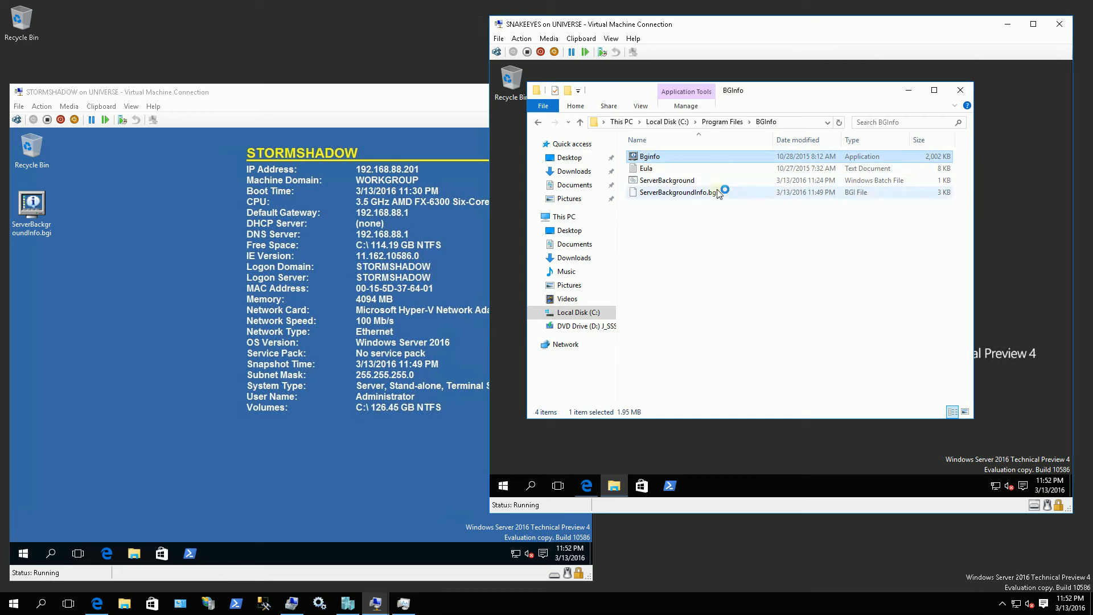
Step: Launch Bginfo and agree to its license terms to reach the default configuration editor
double_click(648, 156)
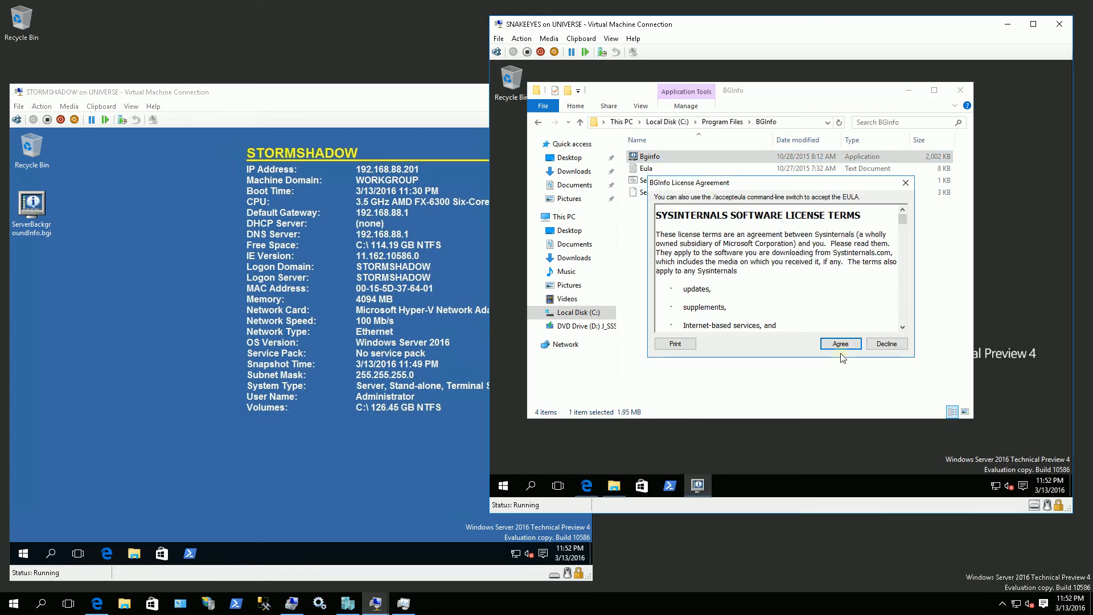
mouse_move(840, 346)
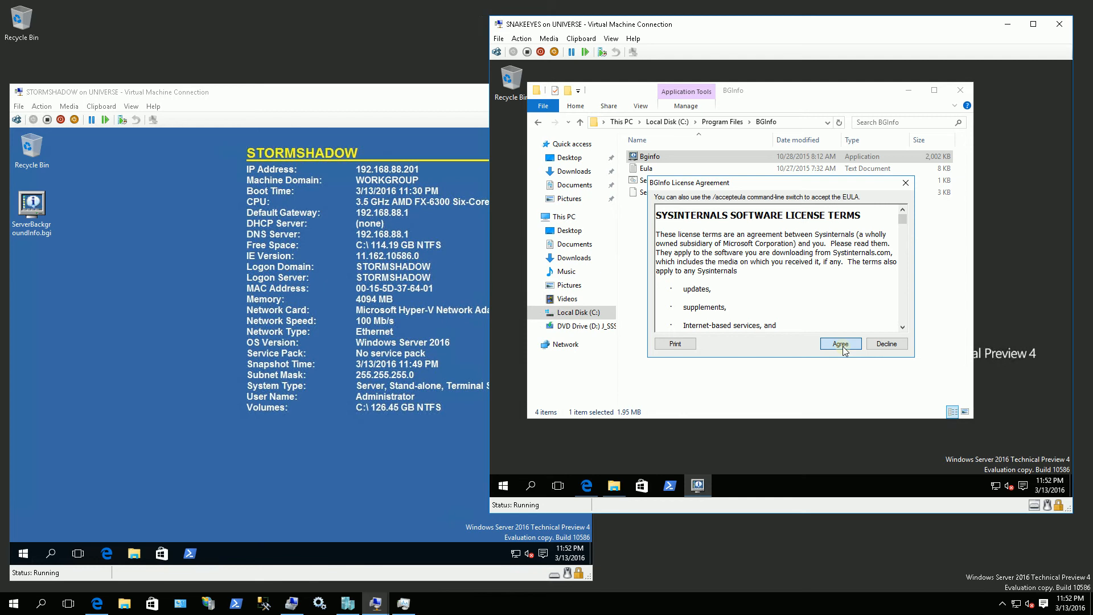
click(840, 342)
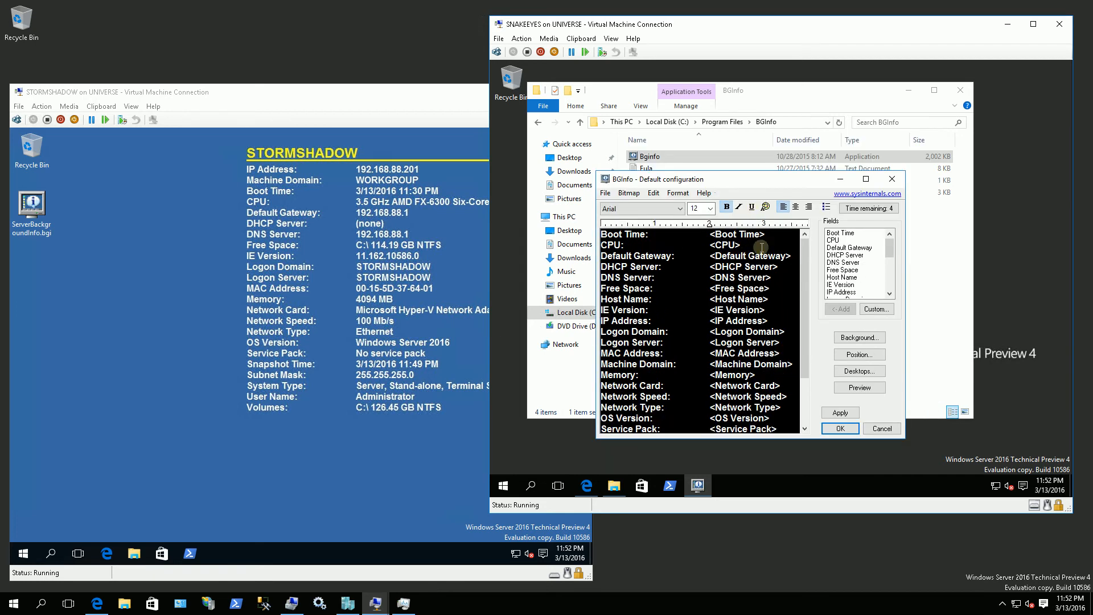
Step: Start opening a saved configuration via File > Open, declining to save the default changes
click(603, 193)
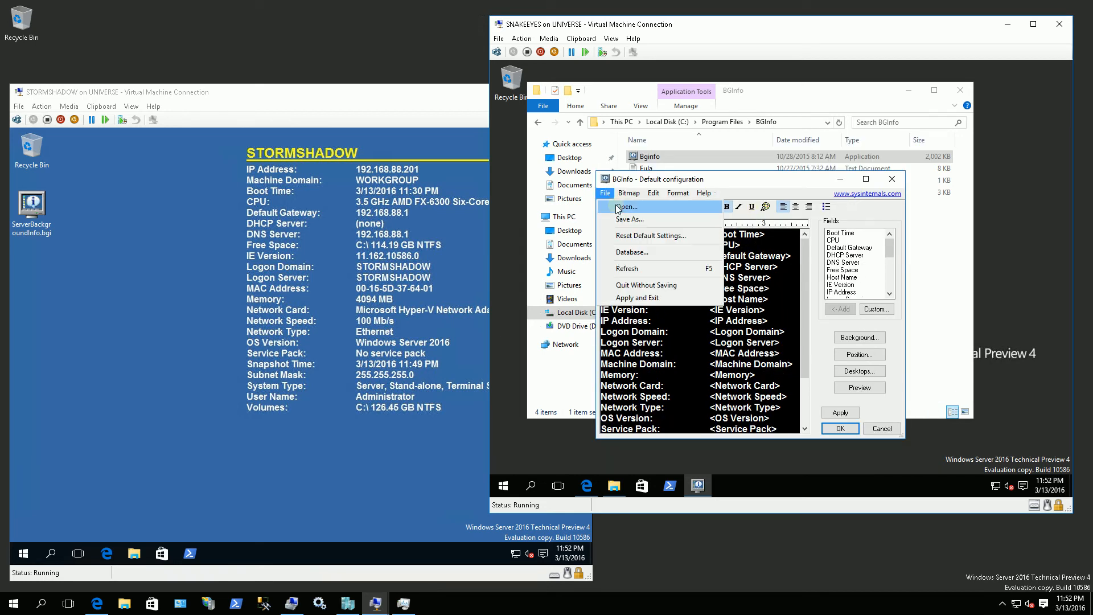
click(629, 206)
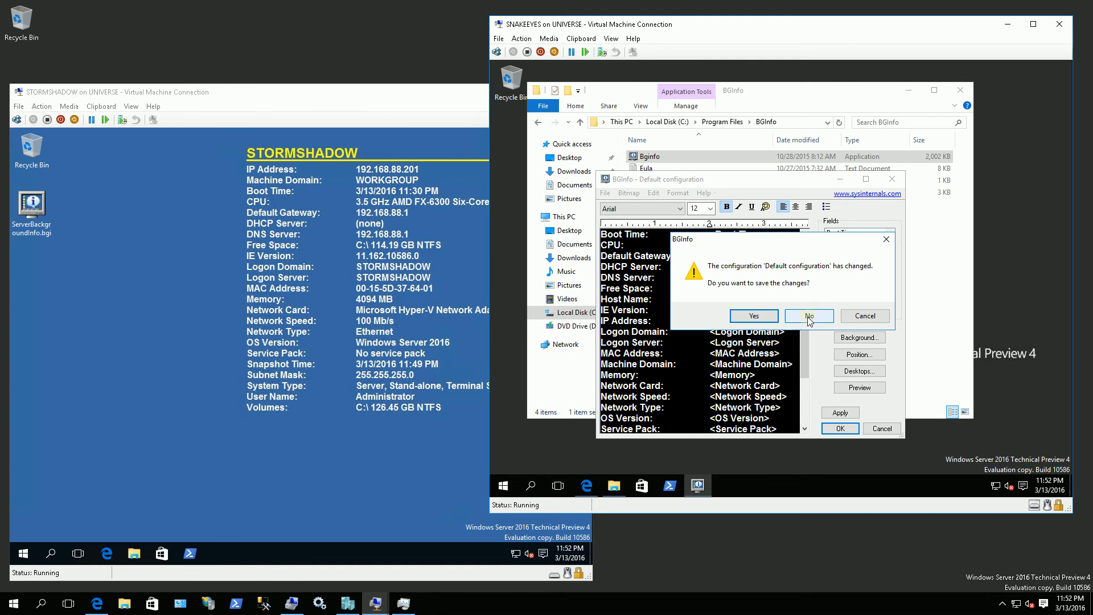
click(808, 315)
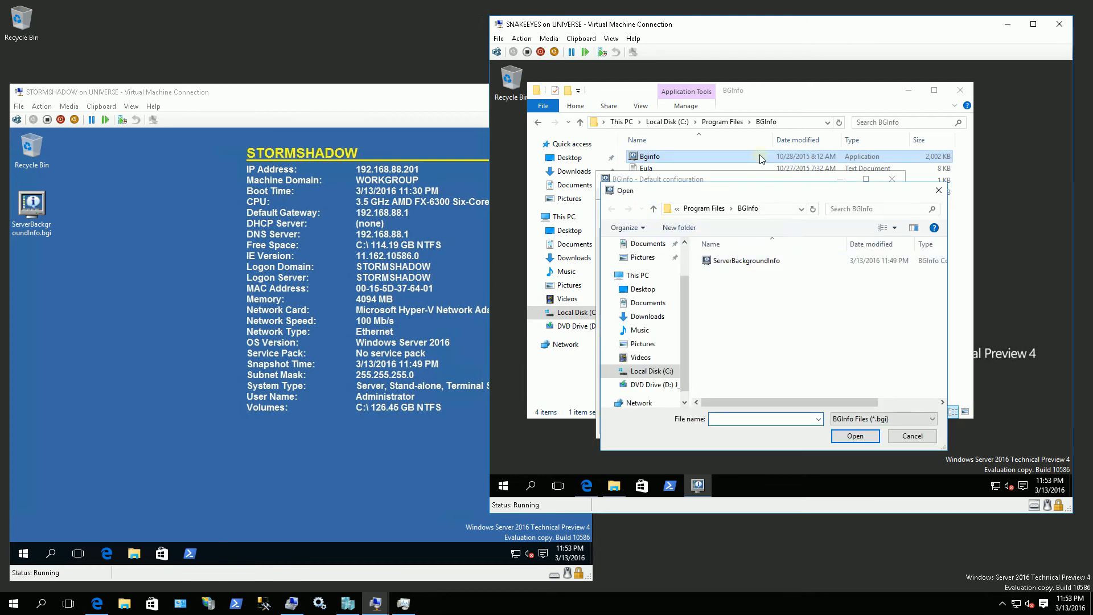
mouse_move(744, 259)
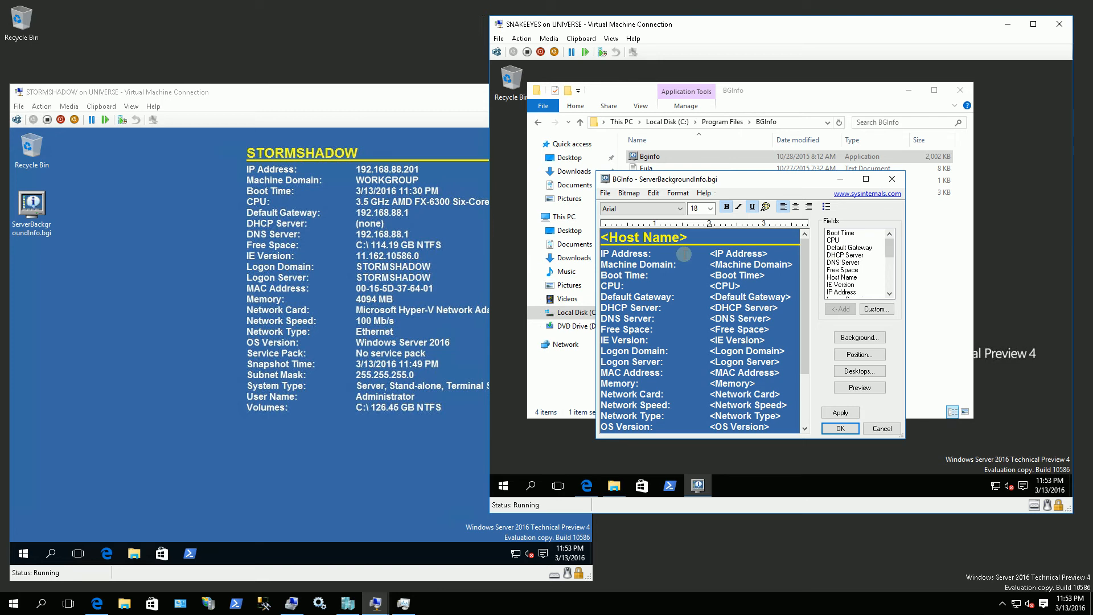
mouse_move(591, 251)
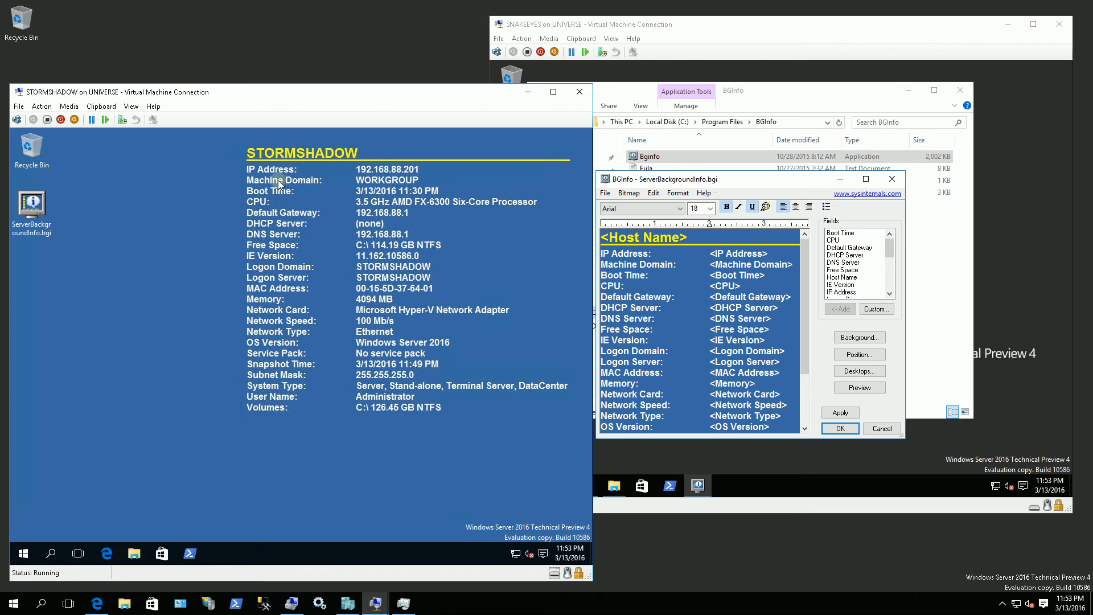
mouse_move(349, 194)
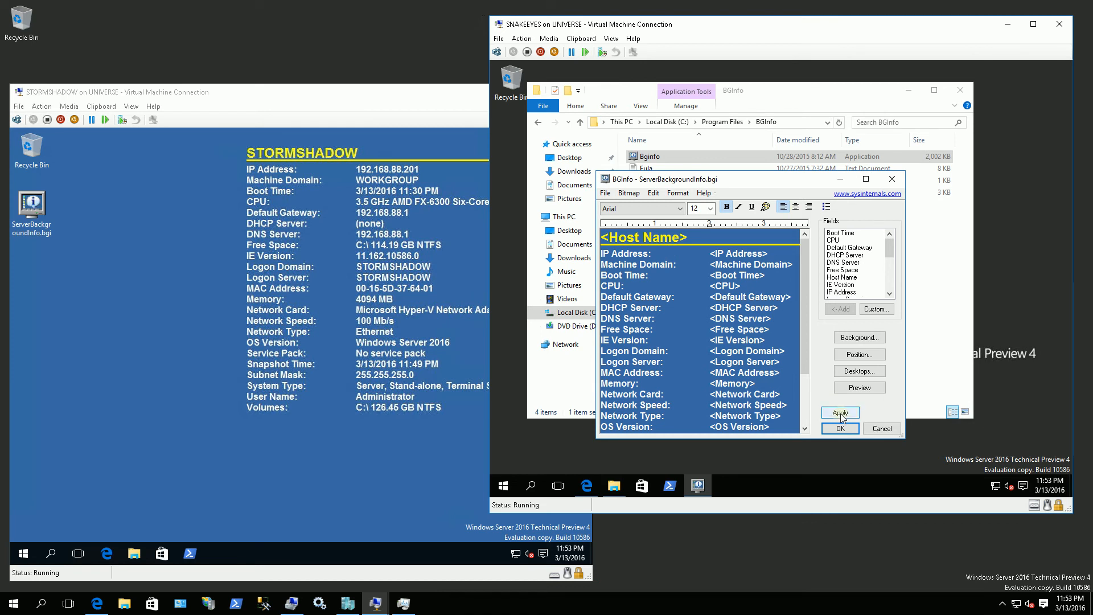
Step: Apply the configuration to the SNAKEEYES desktop, confirm with OK, and close the BGInfo folder window
click(839, 412)
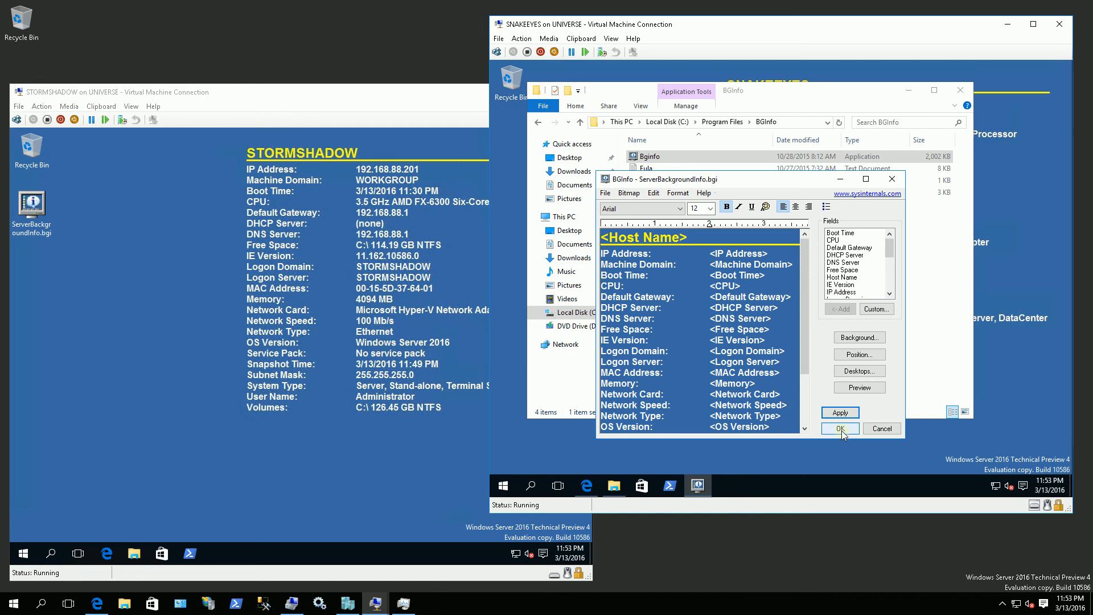
click(839, 428)
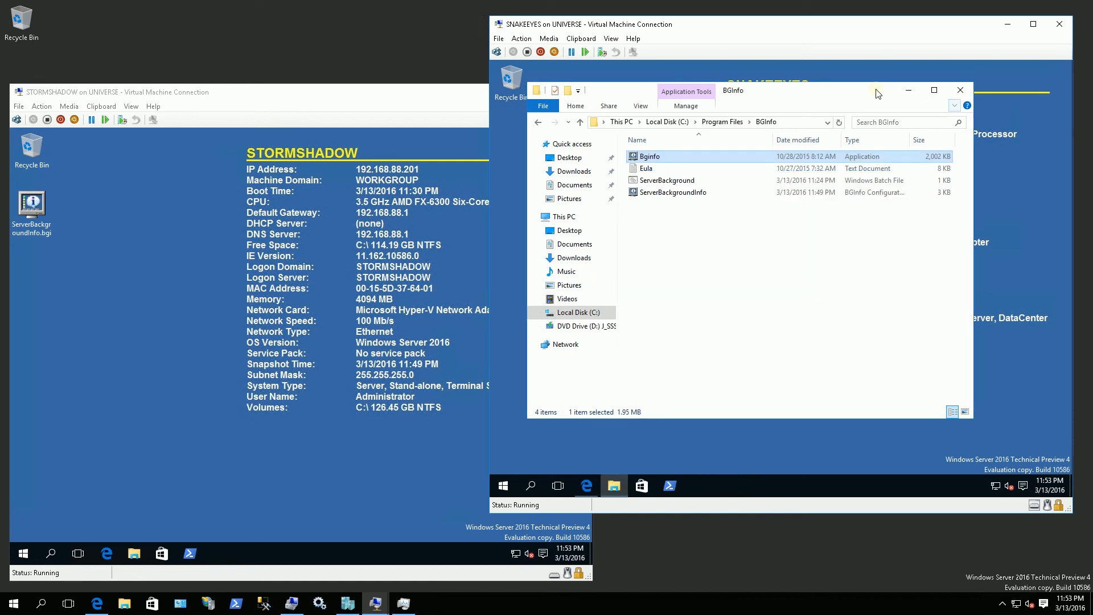
click(960, 90)
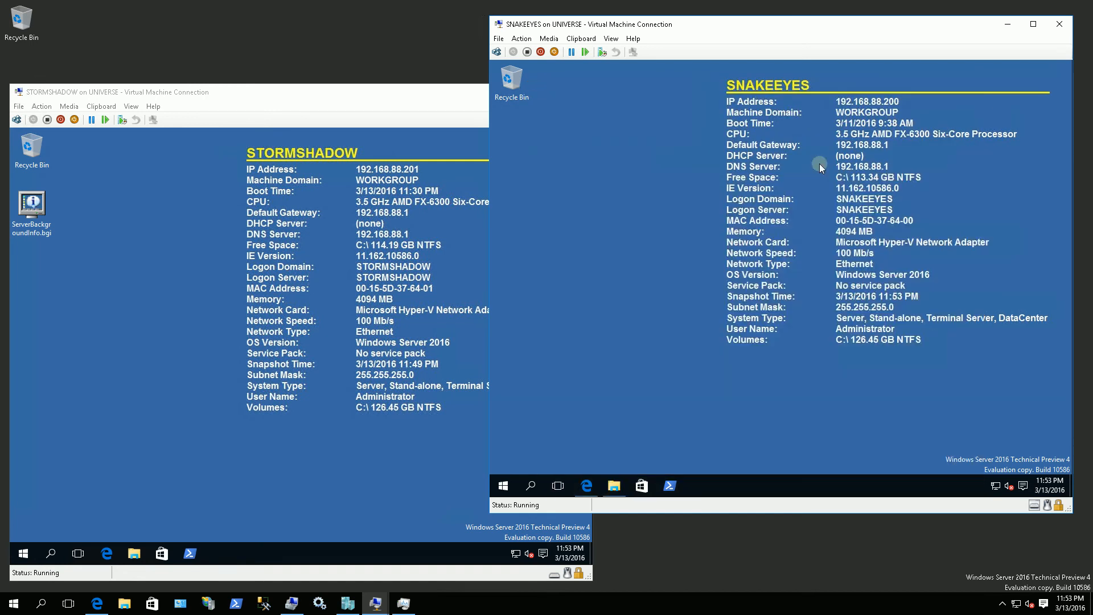
mouse_move(745, 124)
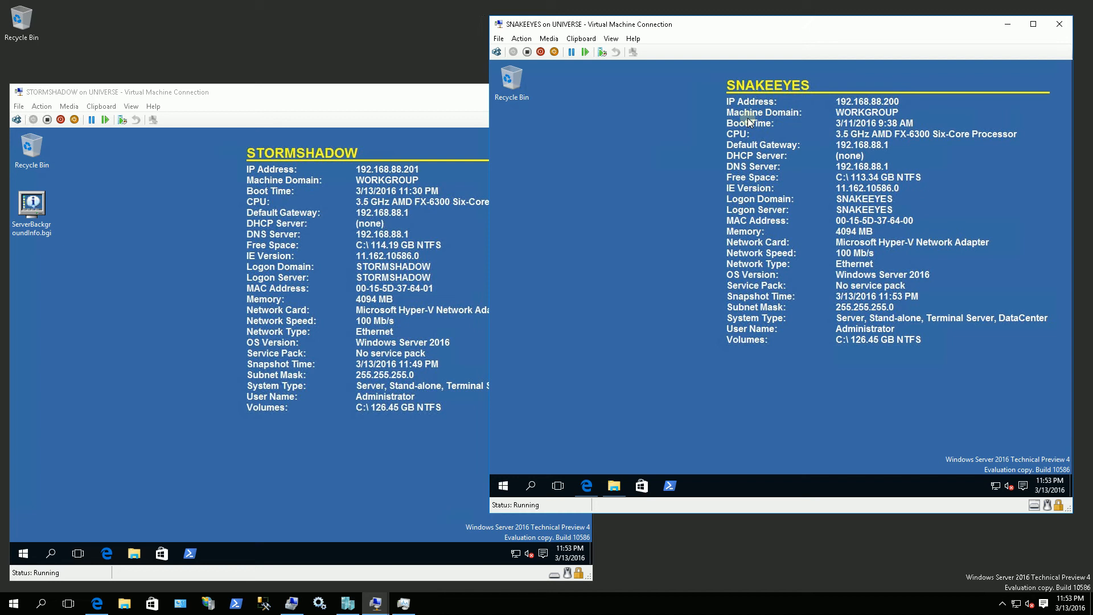
mouse_move(653, 197)
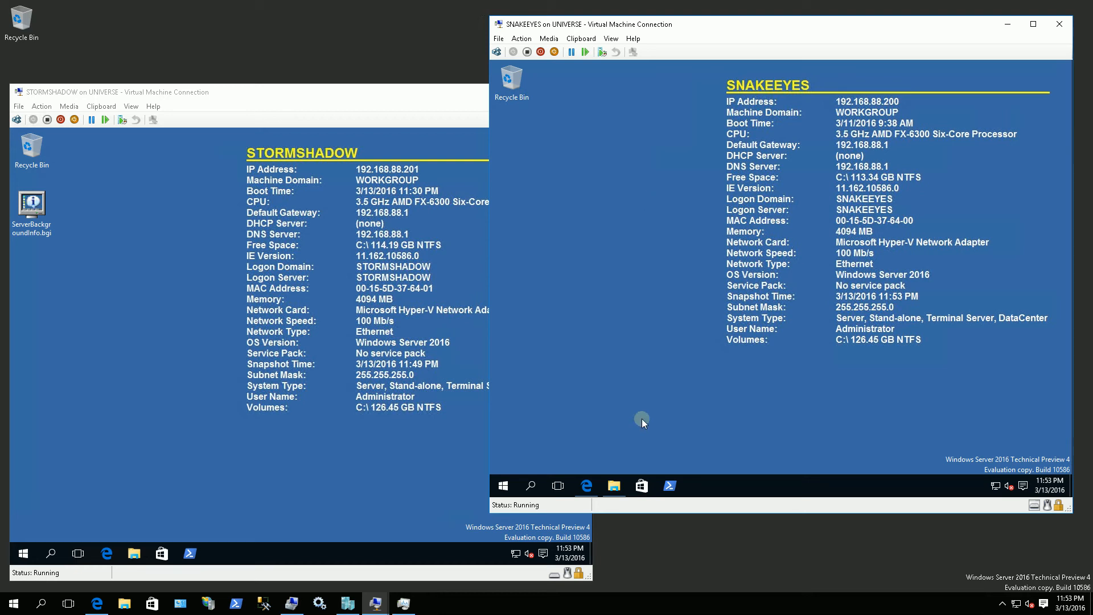
click(612, 484)
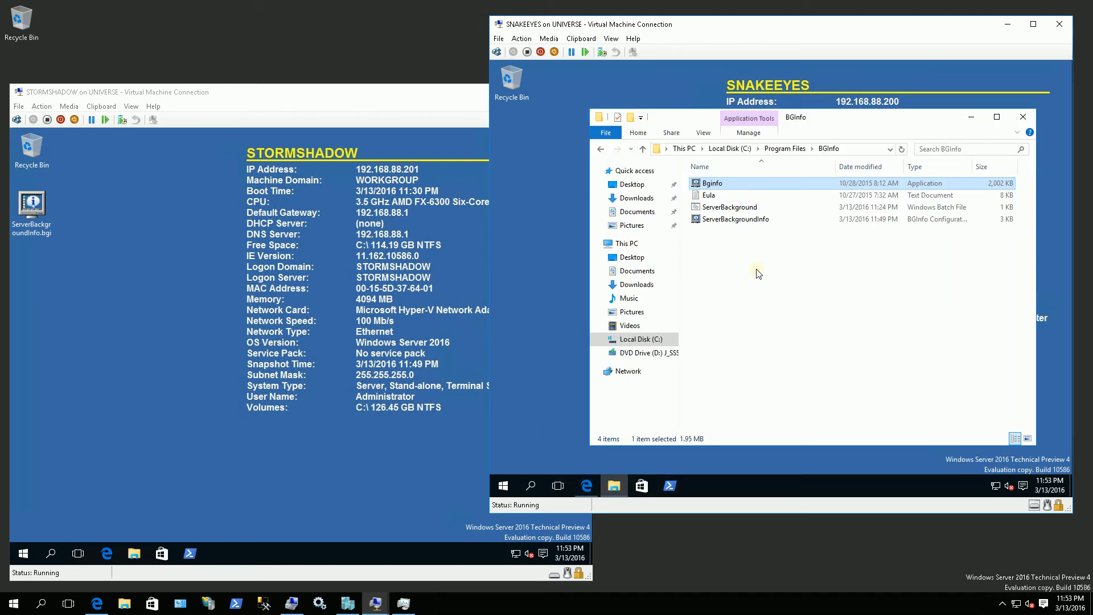
Step: Edit ServerBackground.bat in Notepad from its right-click menu
right_click(728, 207)
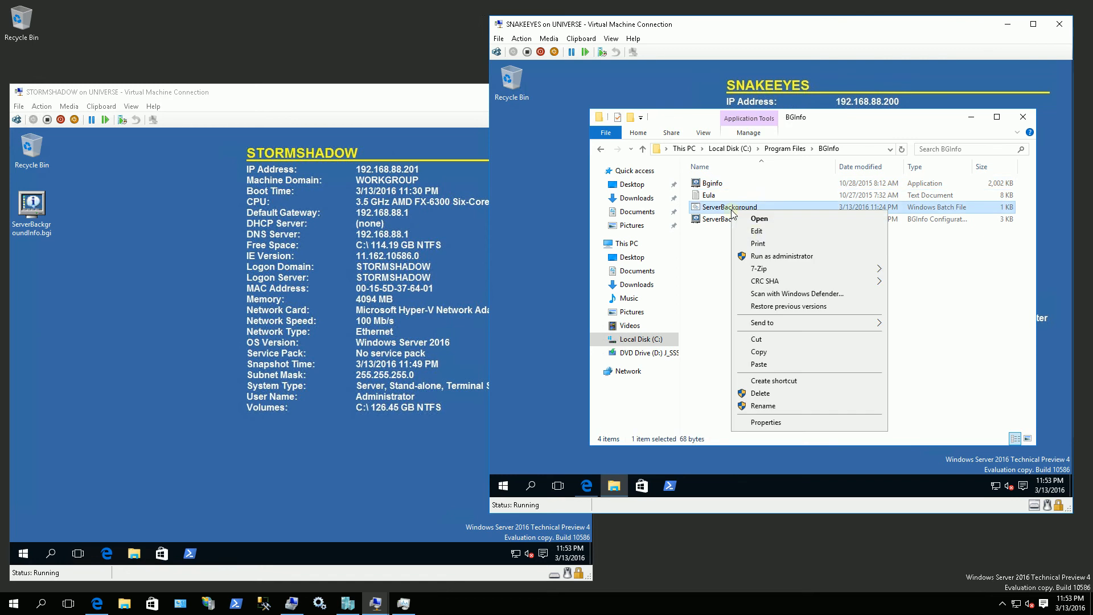
click(756, 231)
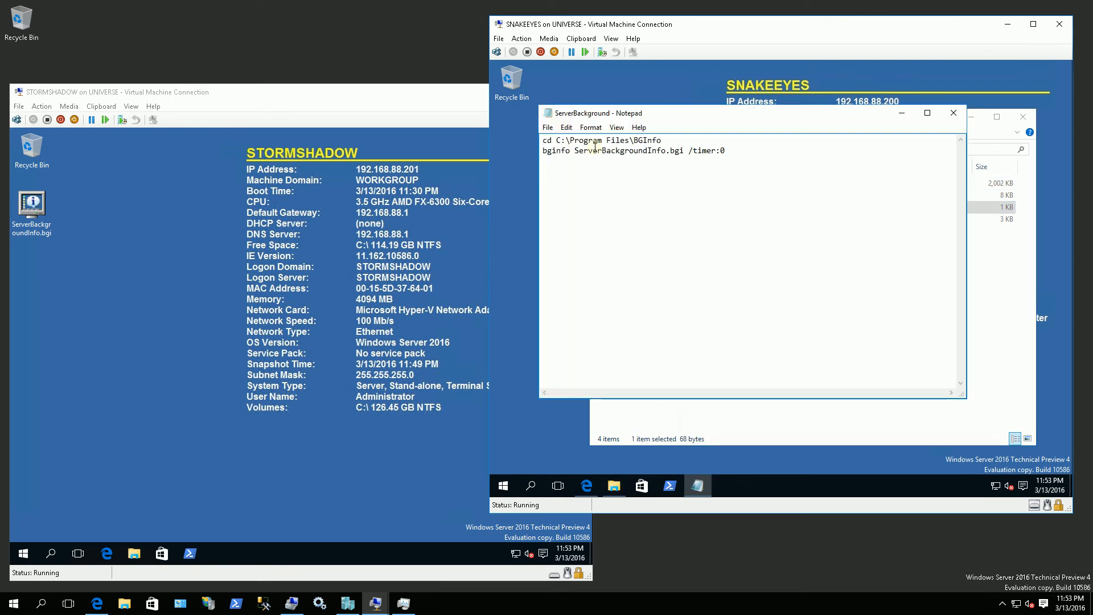
Step: Review the script's cd to C:\Program Files\BGInfo and the bginfo ServerBackgroundInfo.bgi /timer:0 line
triple_click(601, 140)
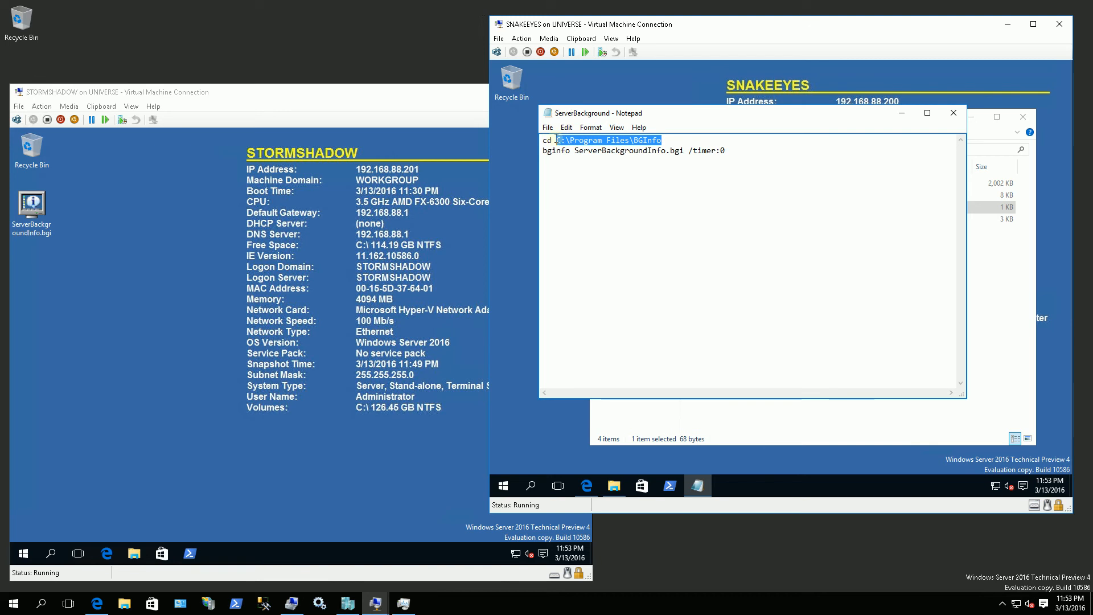
double_click(555, 150)
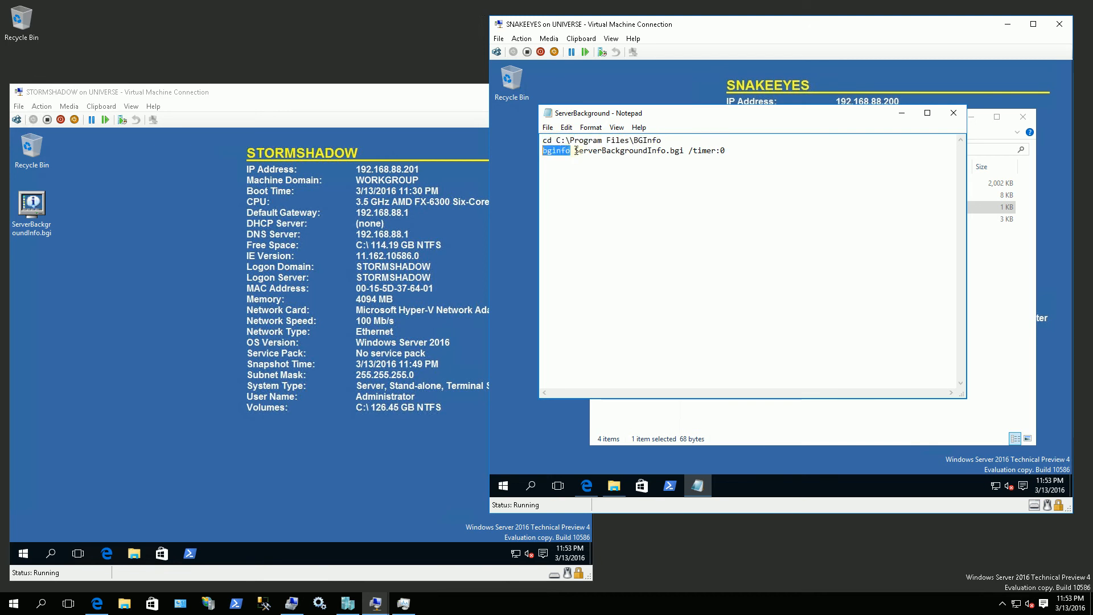
double_click(627, 150)
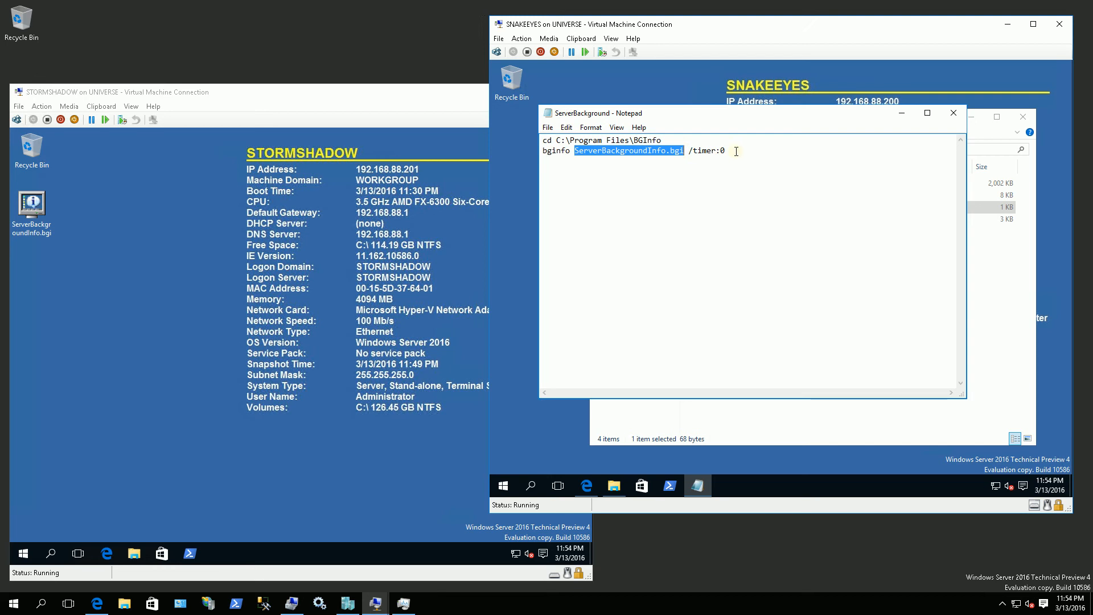
mouse_move(953, 112)
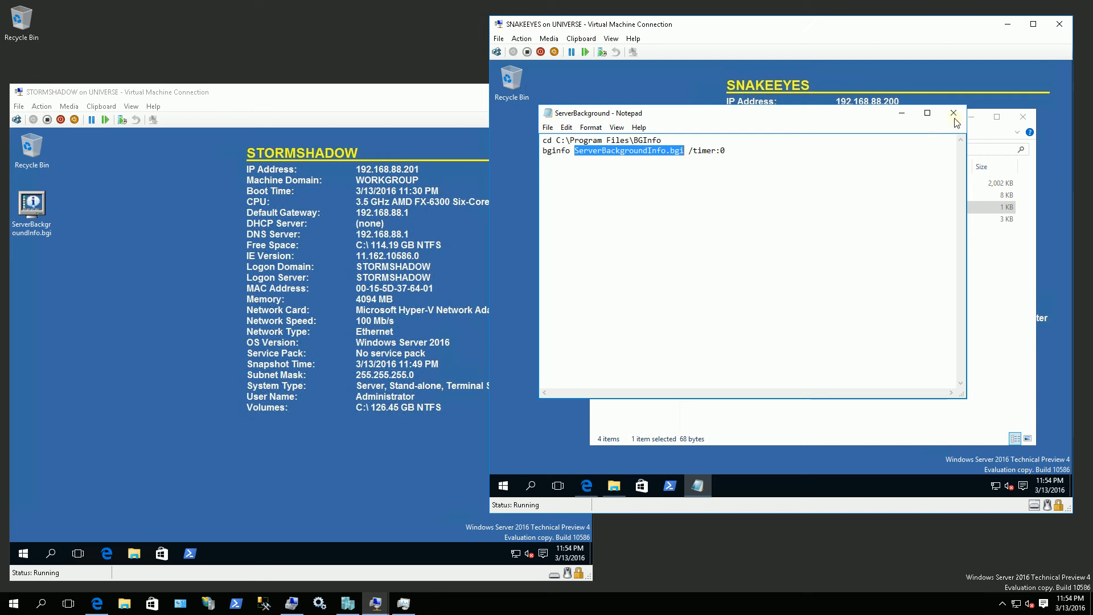
Step: Close Notepad and create a ServerBackground shortcut, accepting its placement on the desktop
click(952, 113)
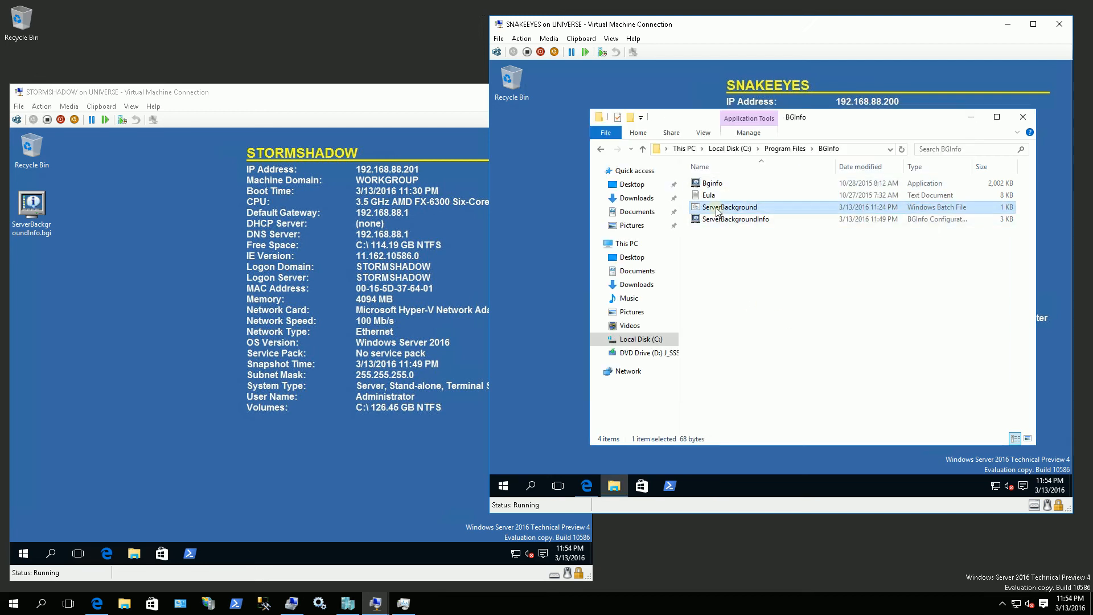
right_click(730, 207)
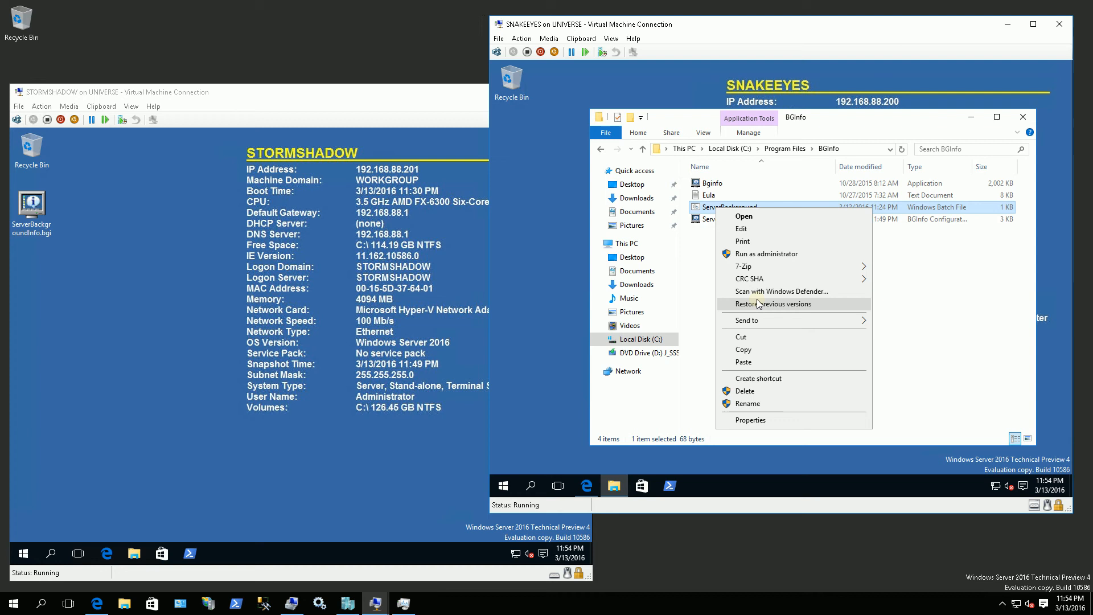
click(758, 377)
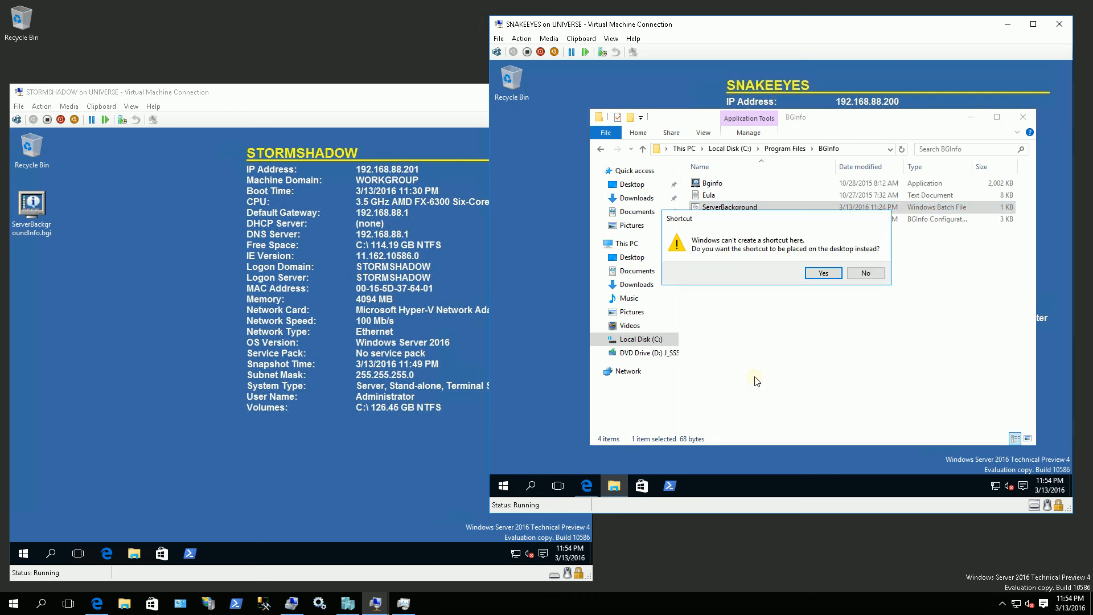
click(822, 272)
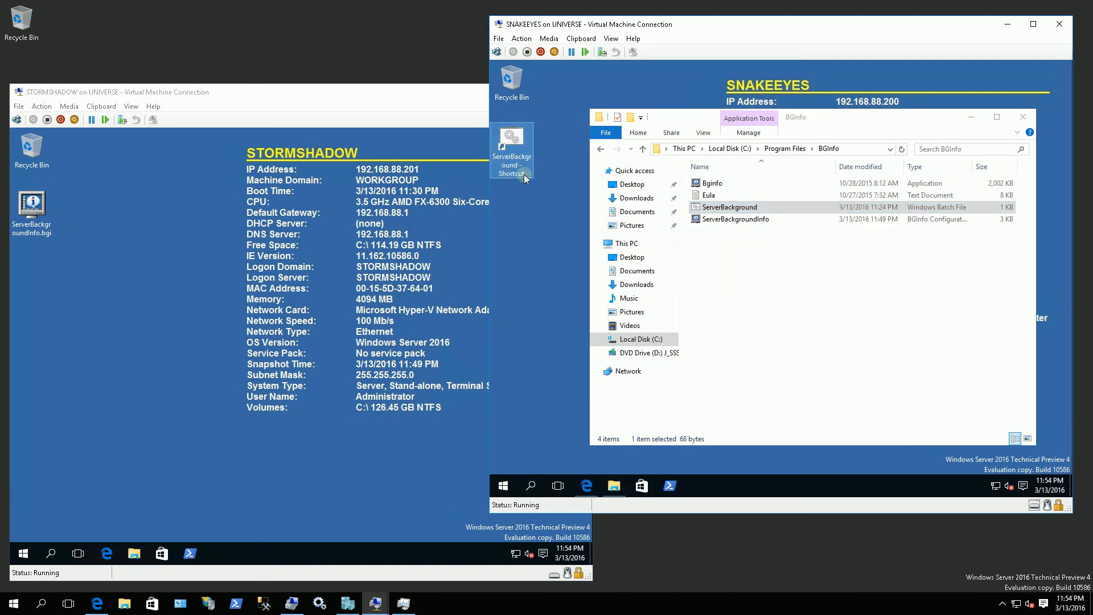
mouse_move(527, 320)
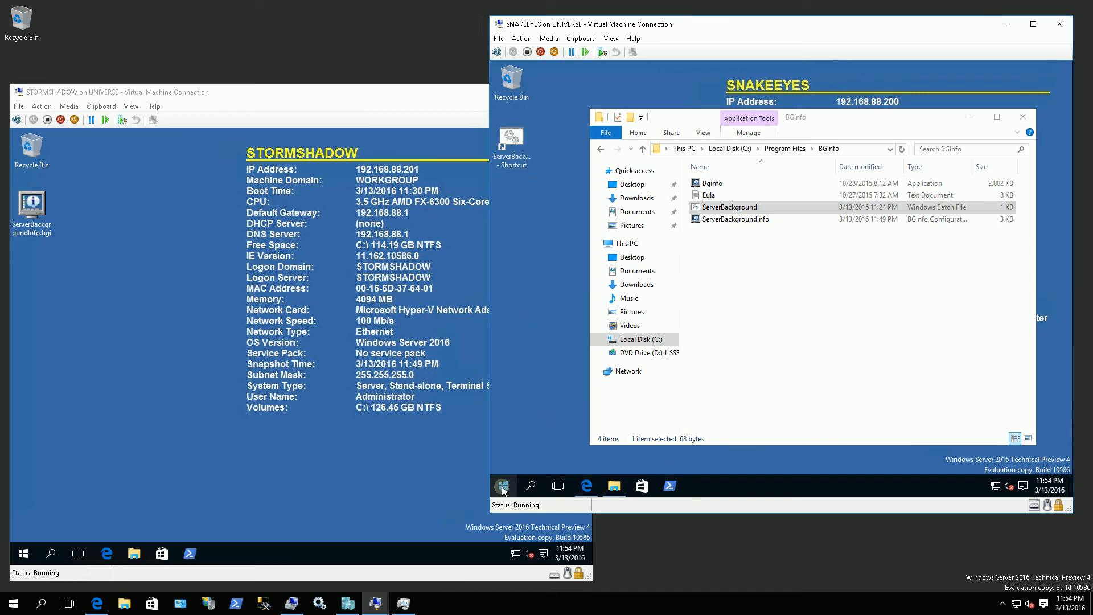
Step: Run shell:Common Startup from the Win+X Run prompt to reach the all-users Startup folder
right_click(503, 485)
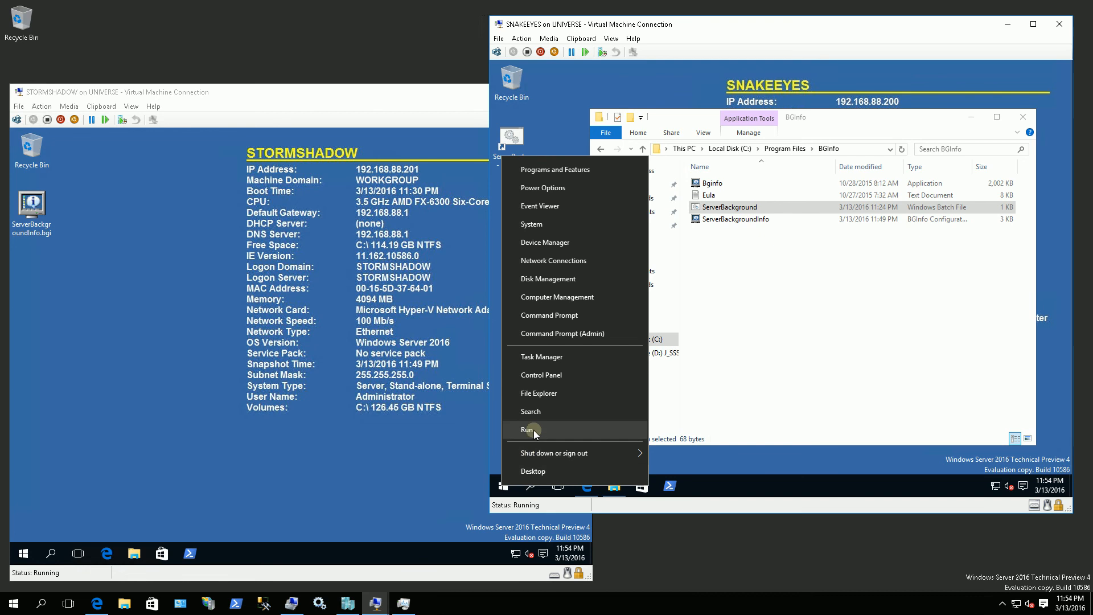
click(526, 430)
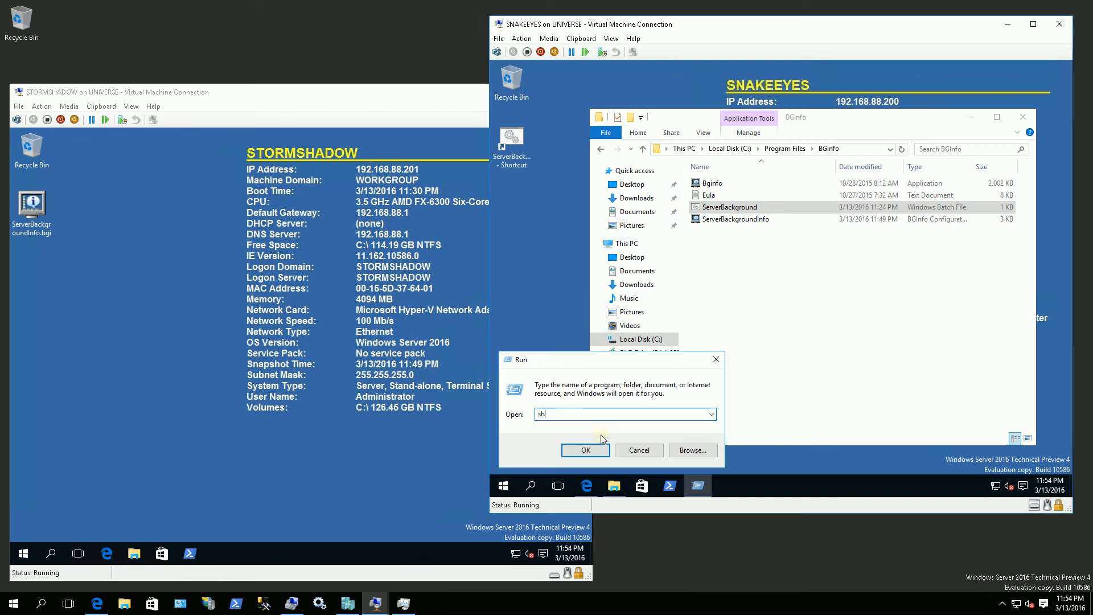
text(ell:)
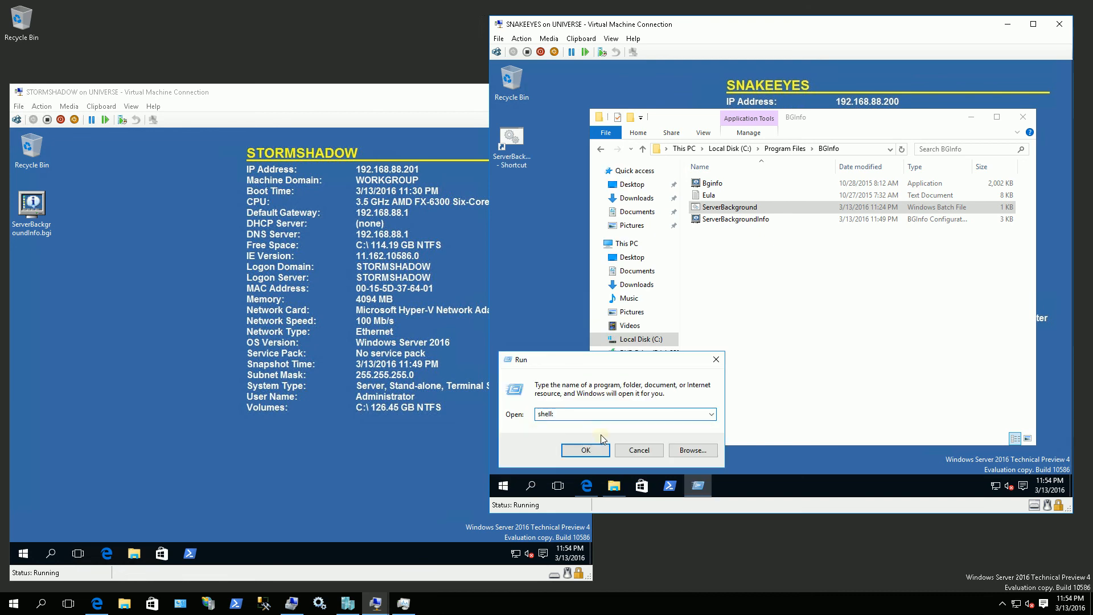
text(Common S)
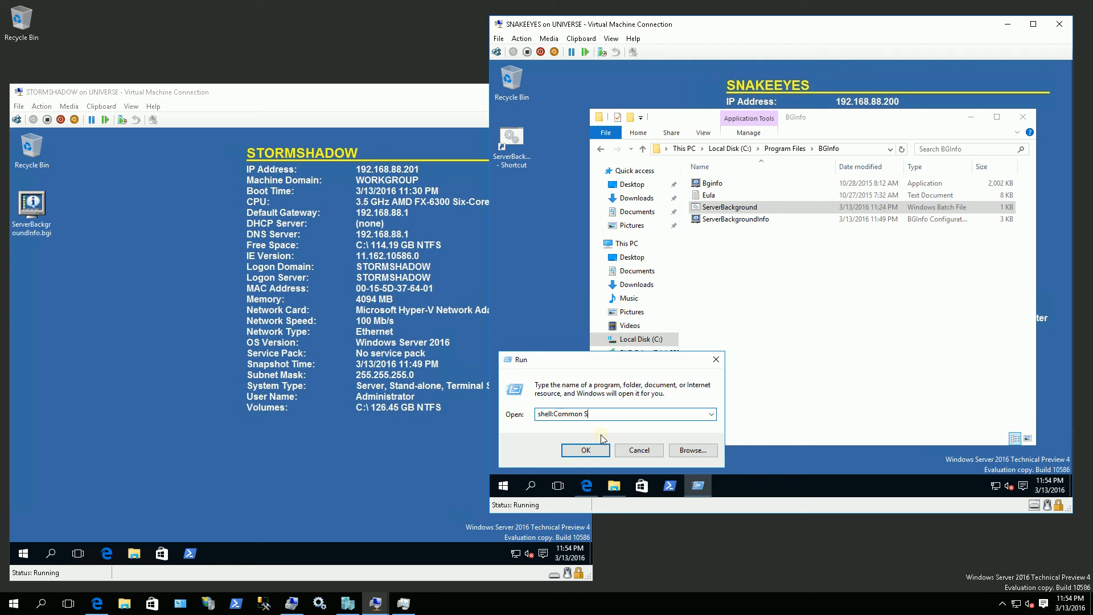
text(tar)
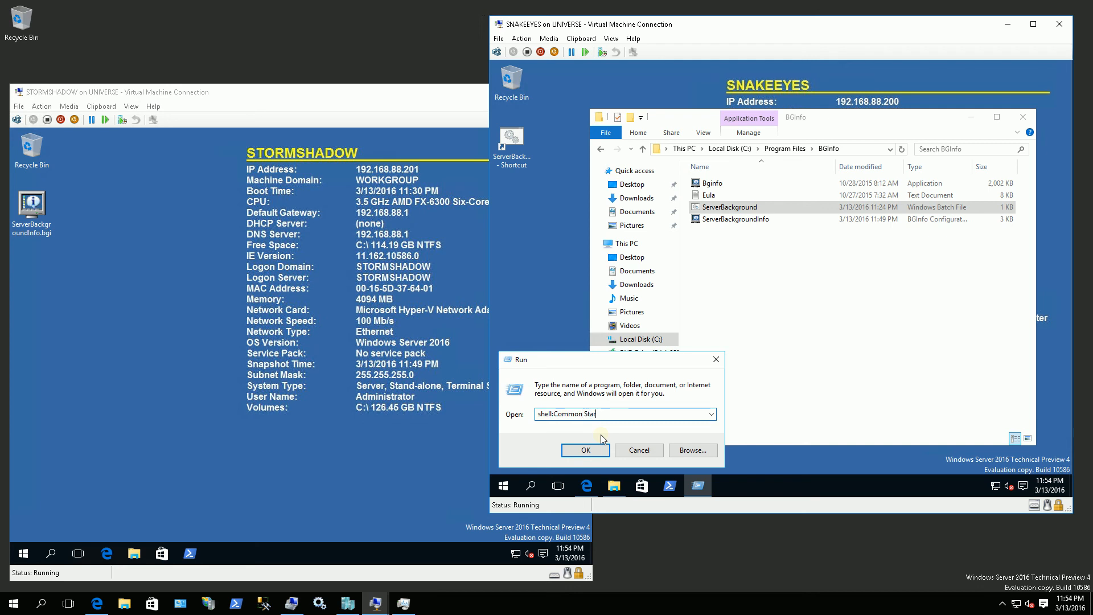
click(584, 449)
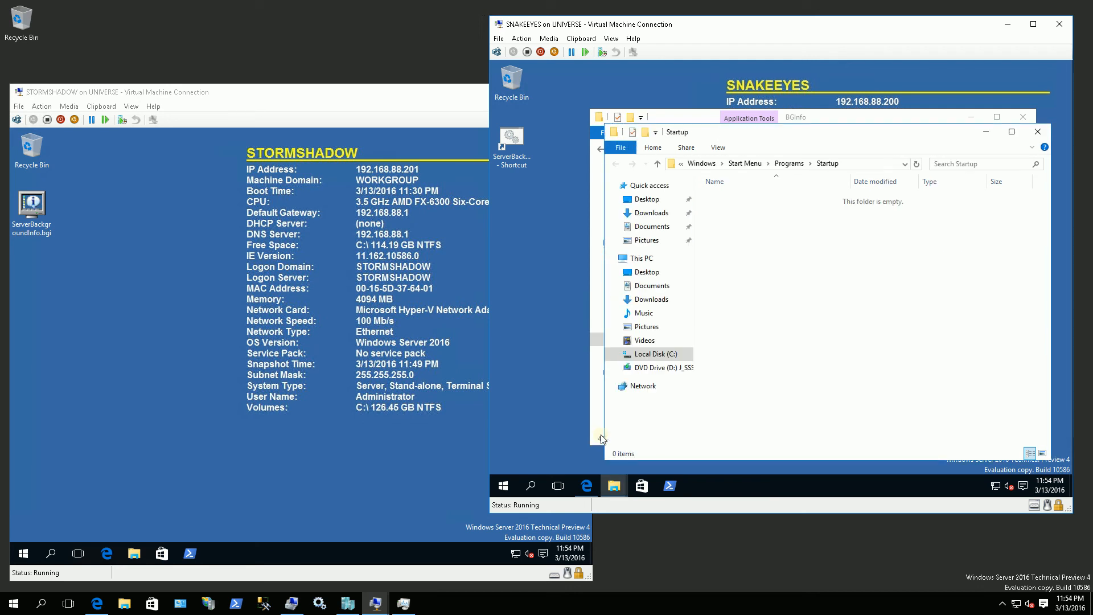
Step: Move the desktop ServerBackground shortcut into the Startup folder, granting administrator permission
click(767, 164)
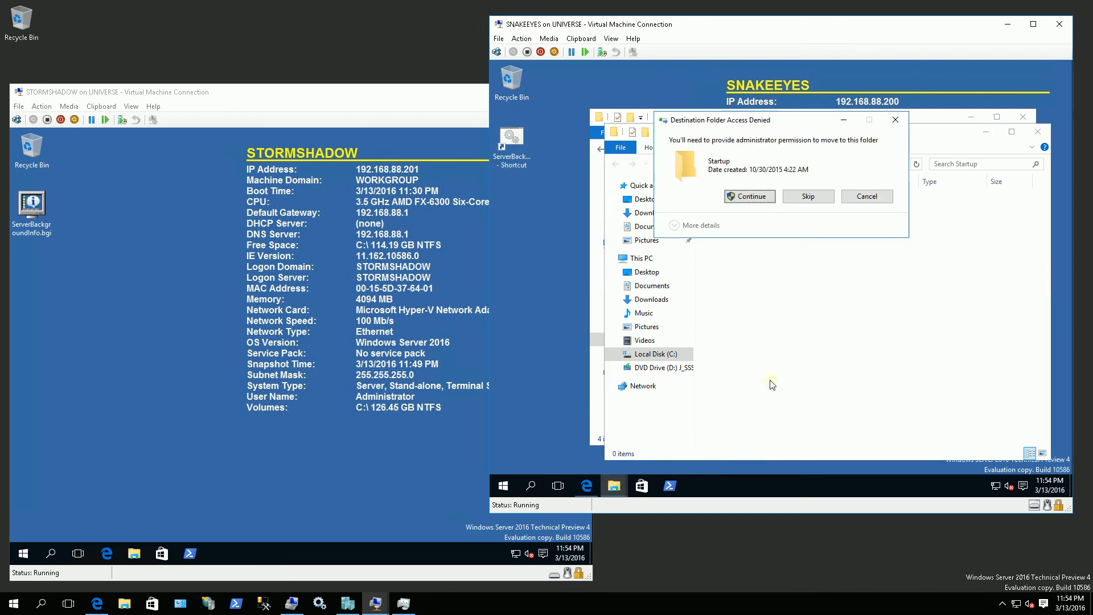
click(748, 196)
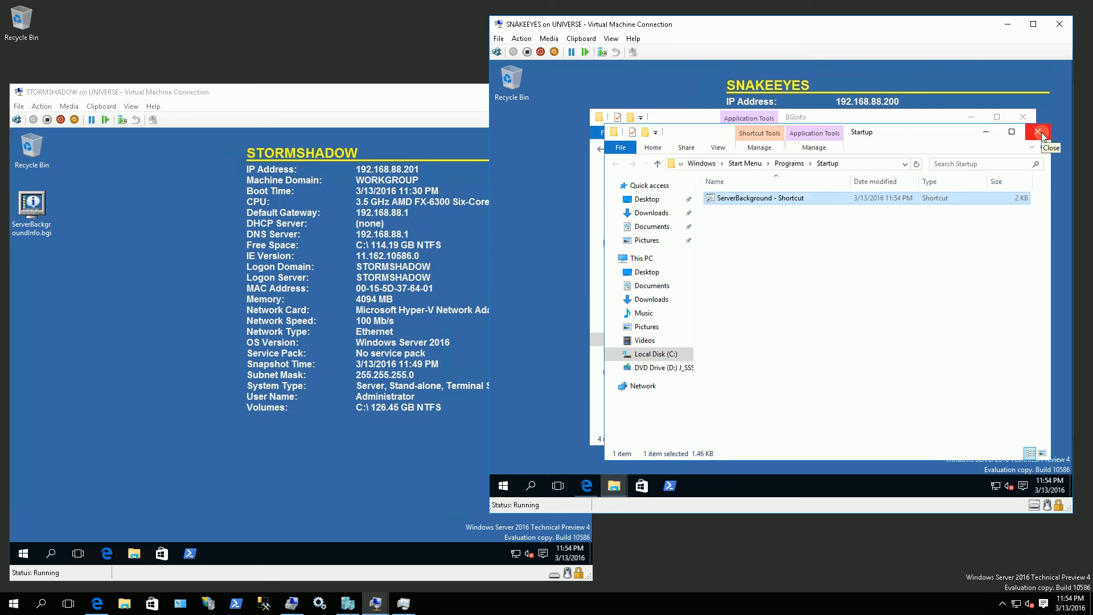
Step: Close the Startup folder and log off the Administrator session with shutdown /l from PowerShell
click(1038, 132)
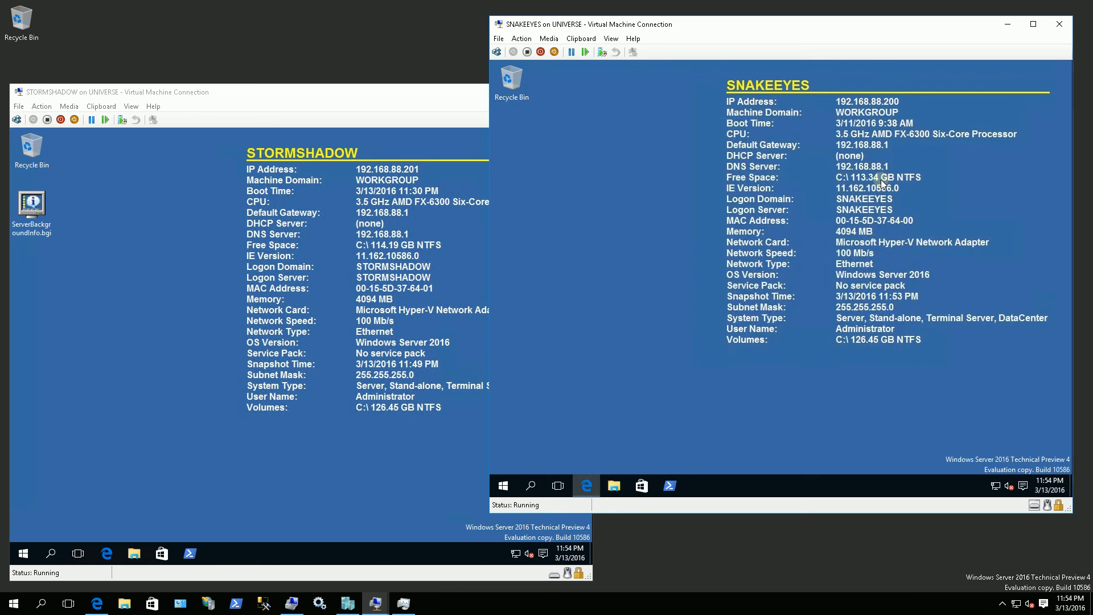
mouse_move(536, 447)
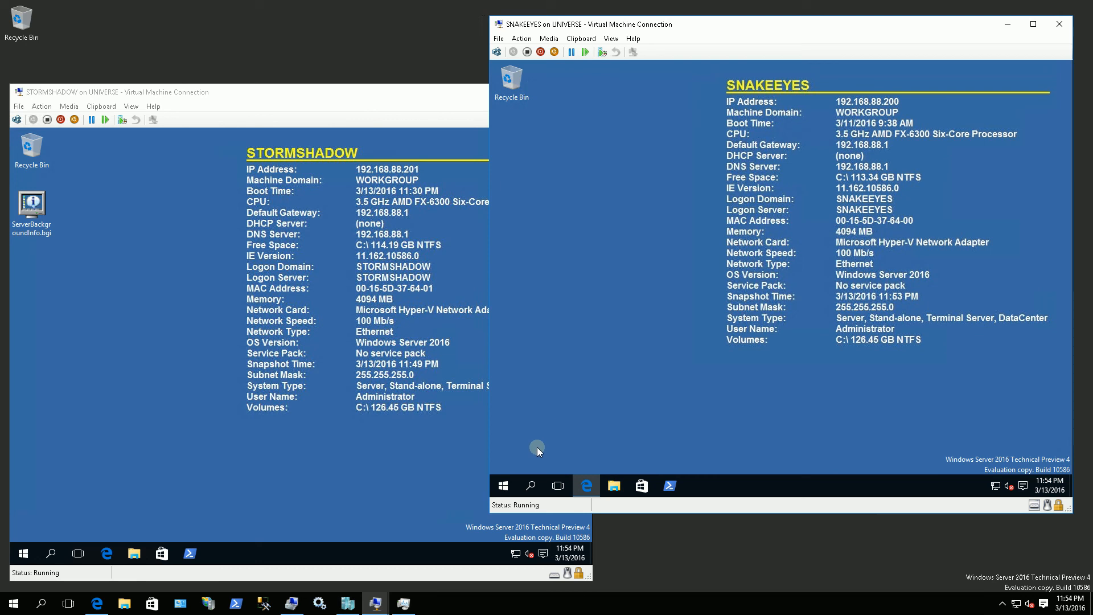
mouse_move(502, 485)
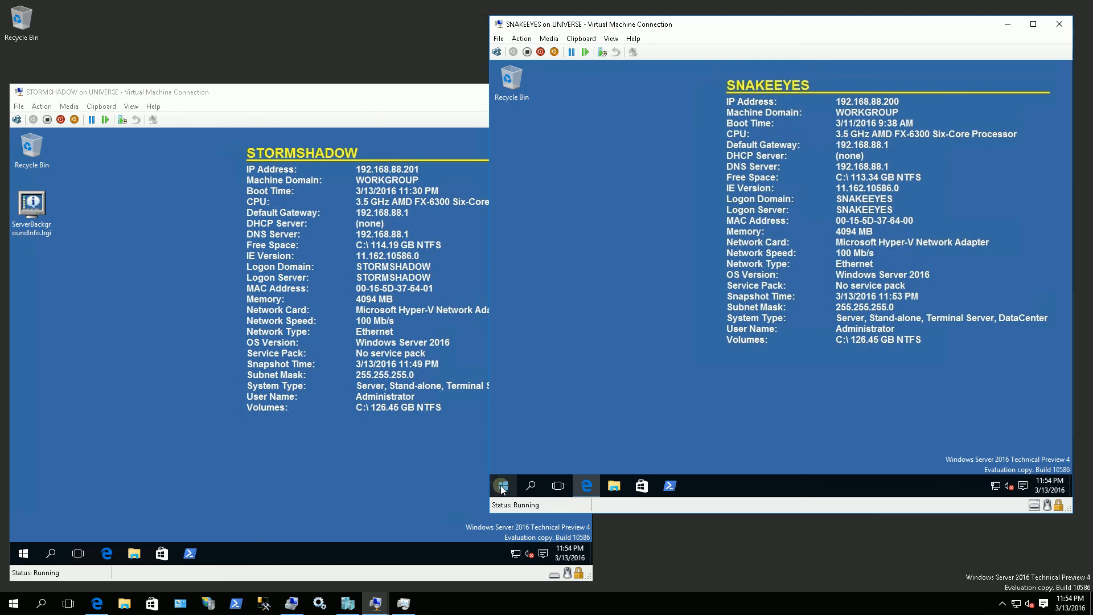
click(502, 485)
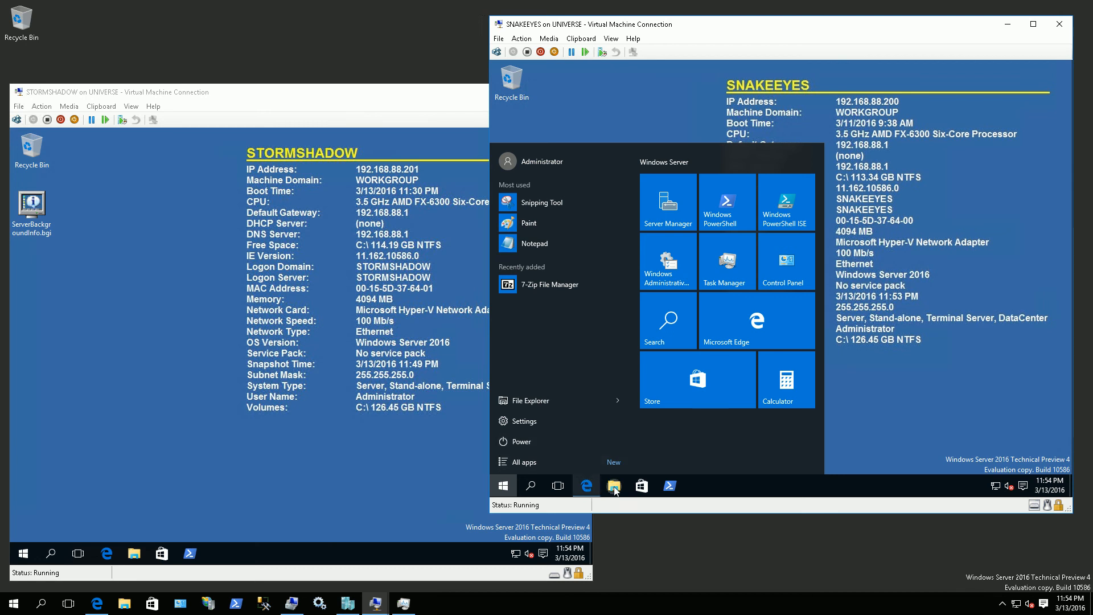
mouse_move(525, 414)
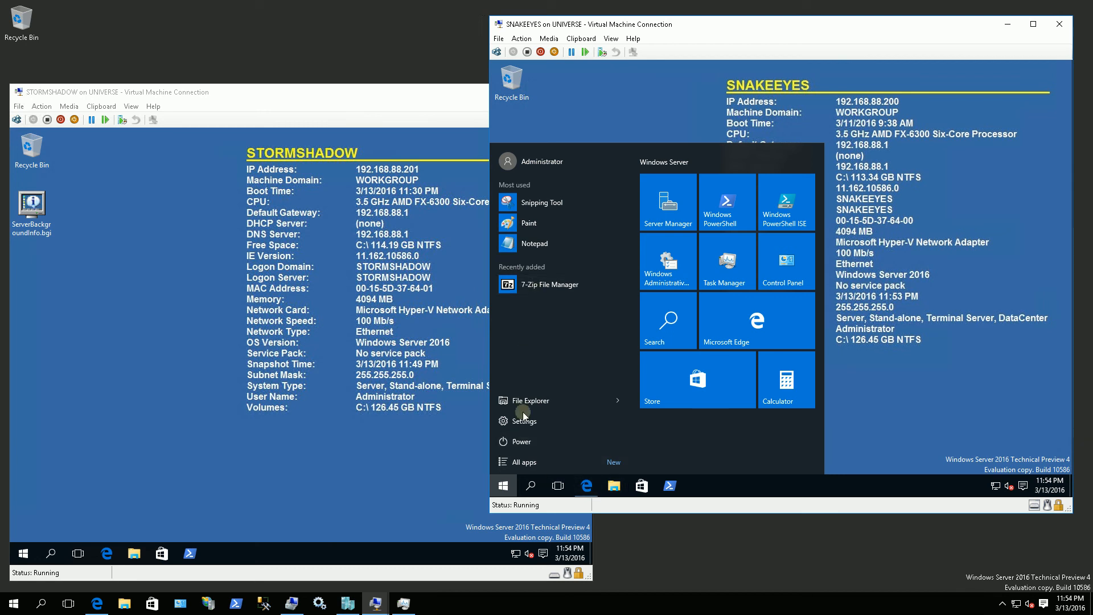
mouse_move(641, 486)
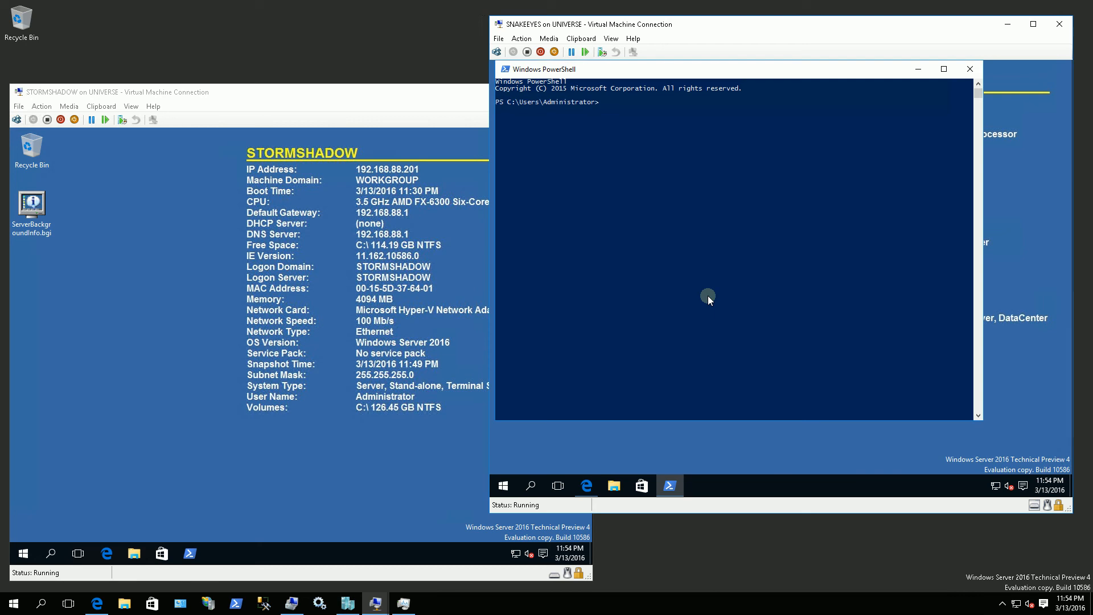
text(shu)
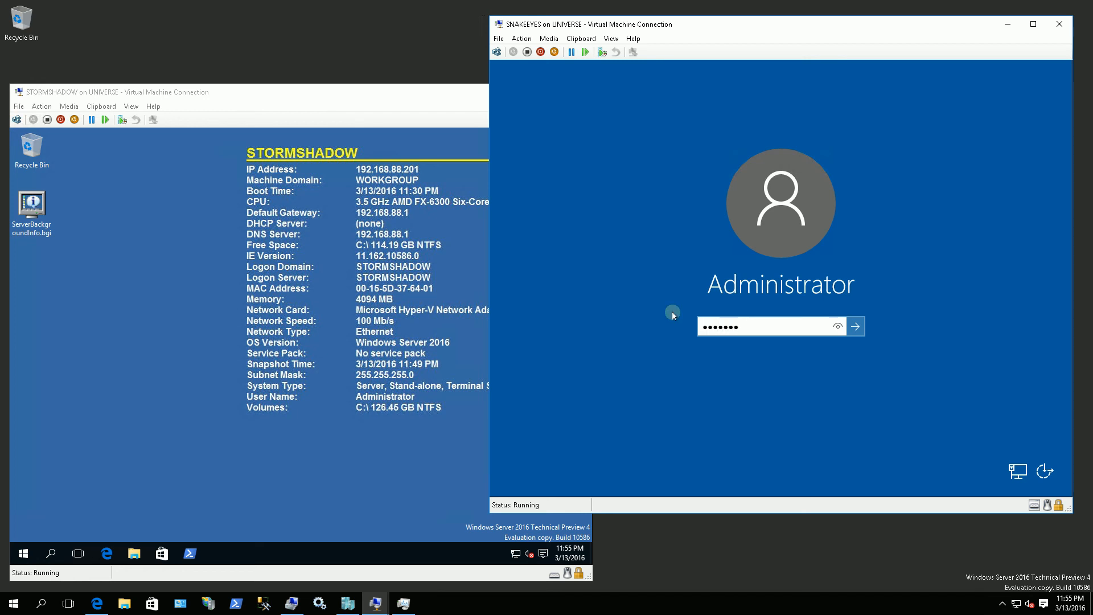
Step: Sign back in as Administrator and close Server Manager to reveal the BGInfo desktop
click(855, 326)
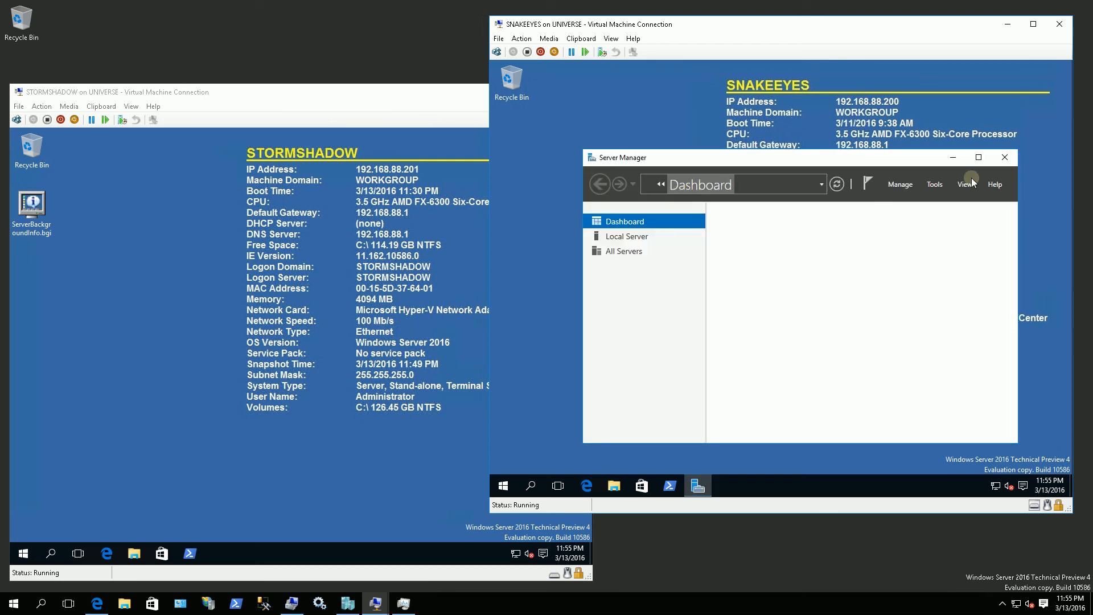
click(1004, 157)
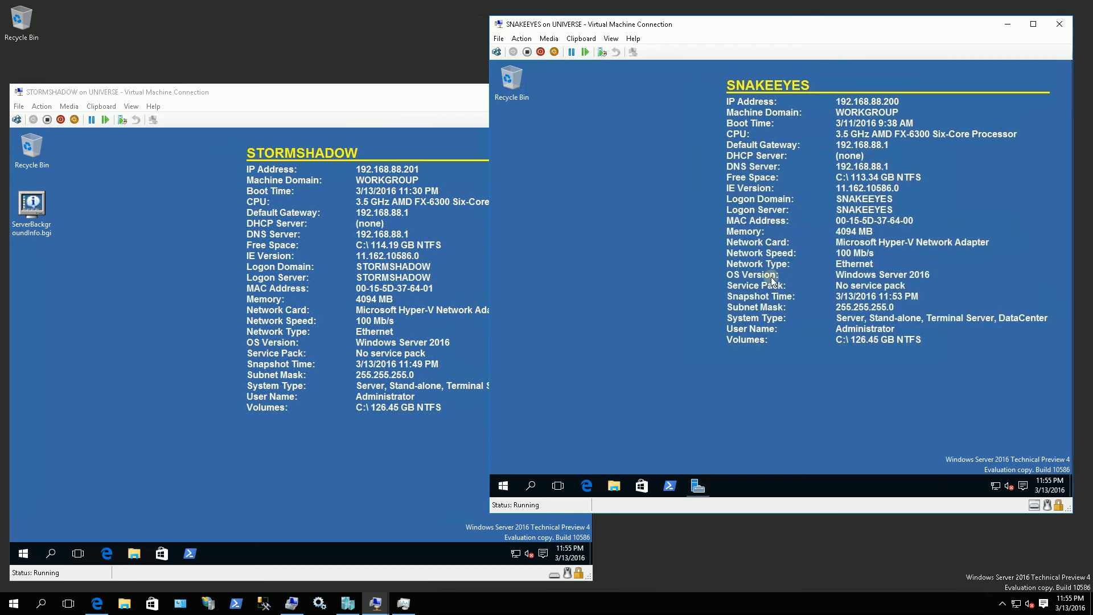